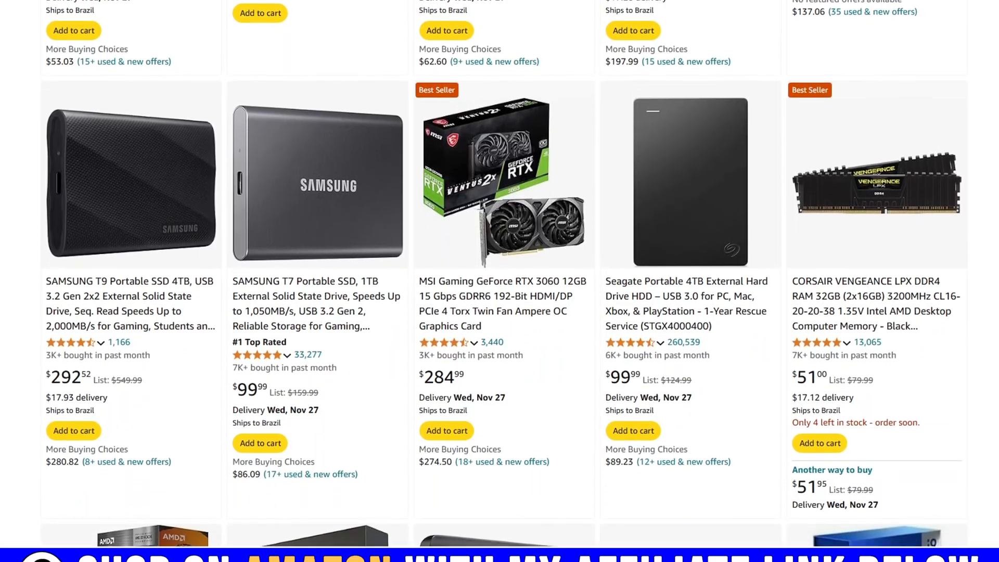
Scroll the game list to God Hand and bring up its per-game Properties window
scroll("down", 3)
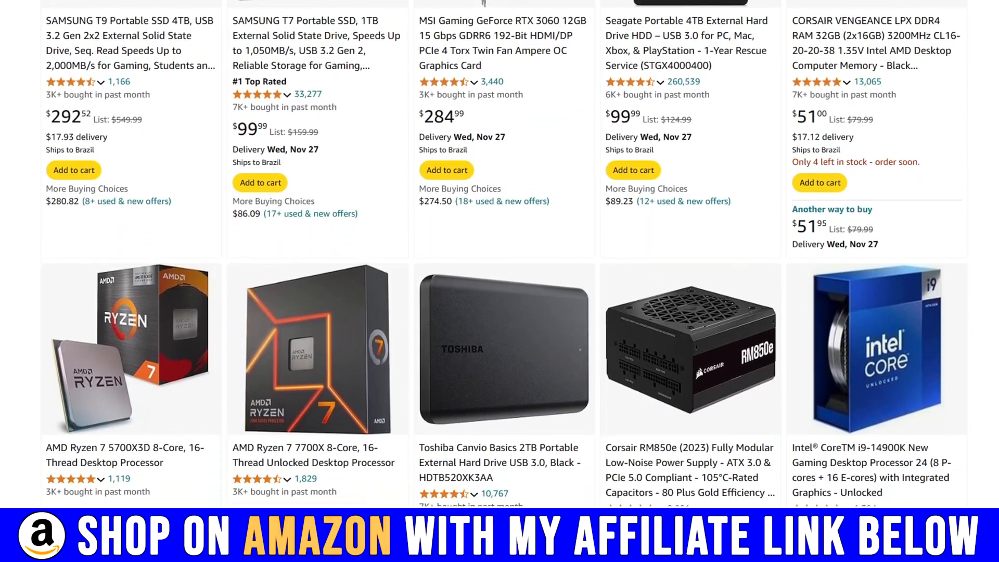
scroll("down", 3)
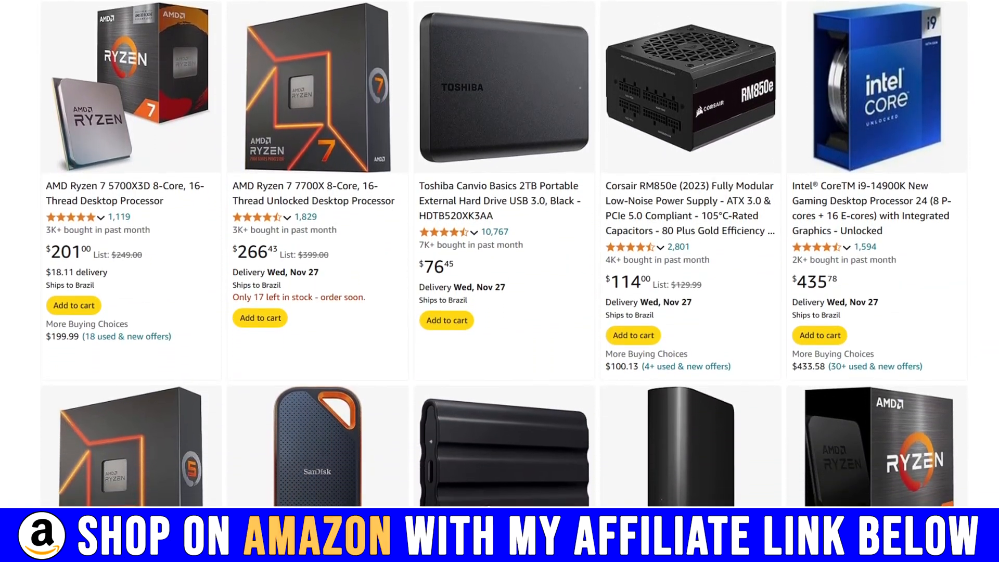
scroll("down", 3)
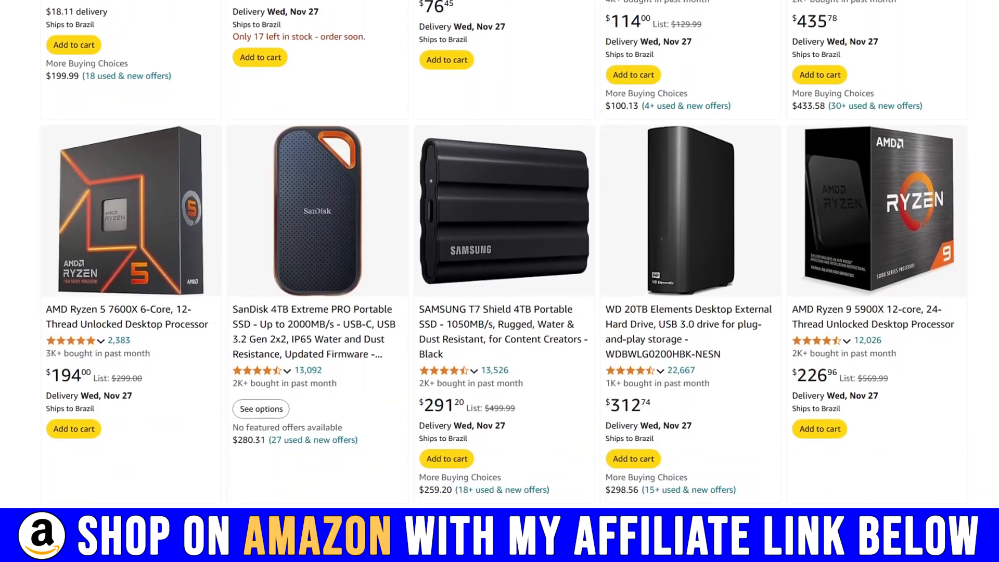
scroll("down", 3)
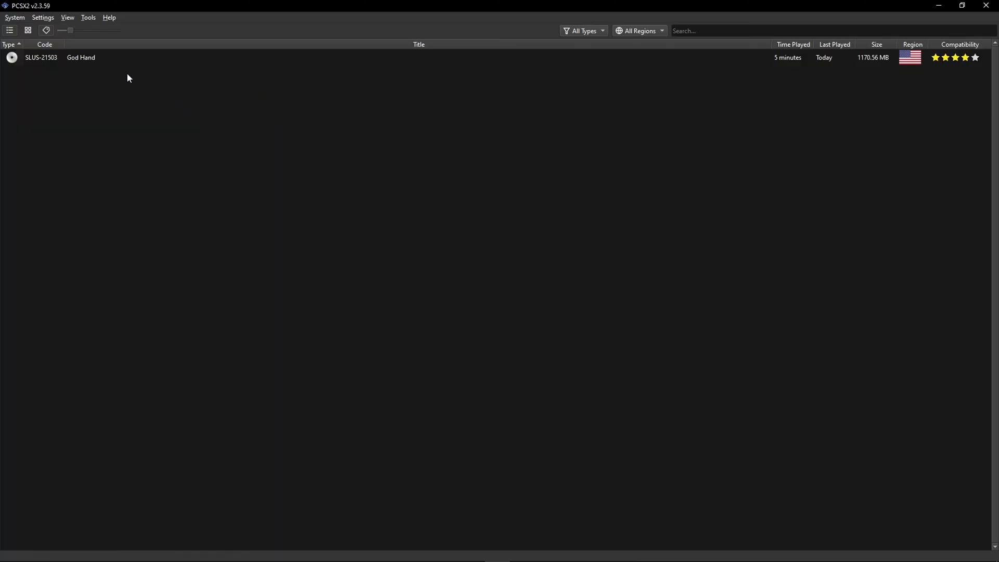
mouse_move(186, 106)
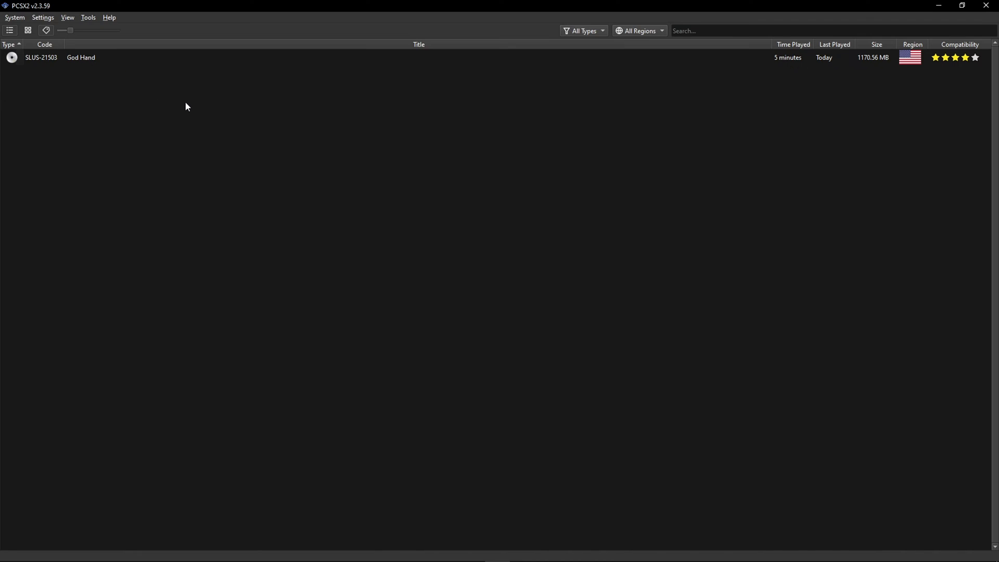
mouse_move(215, 100)
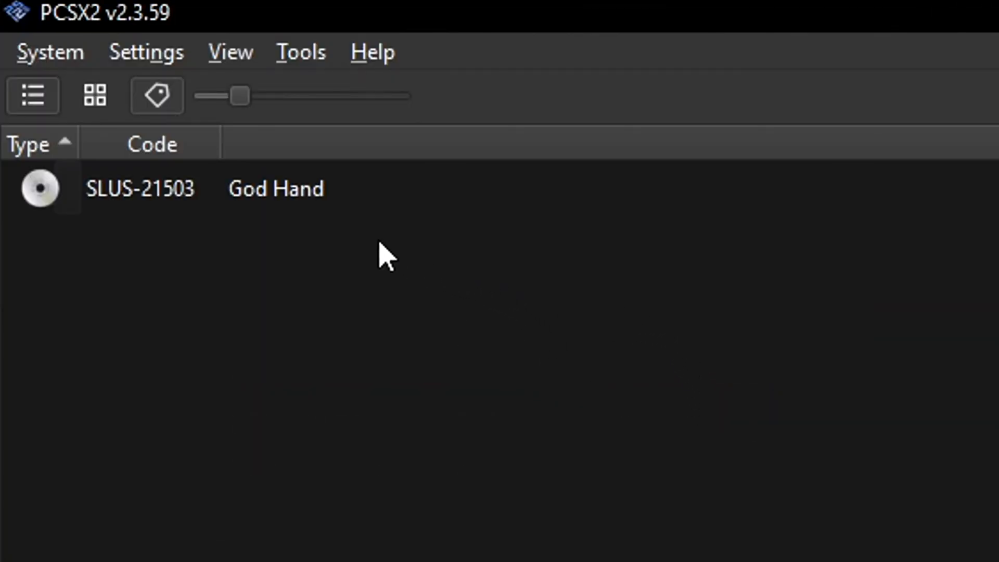
mouse_move(225, 204)
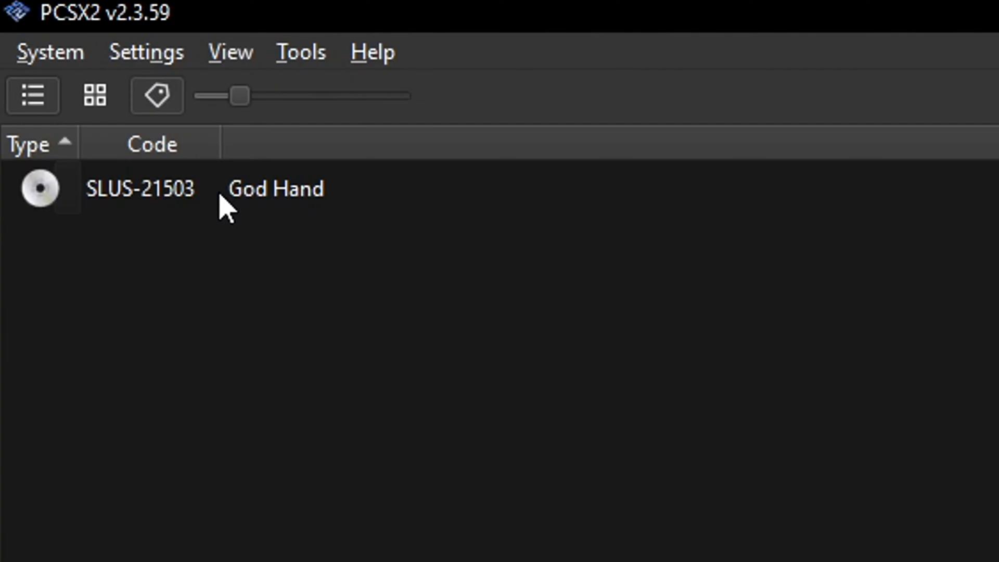
mouse_move(353, 210)
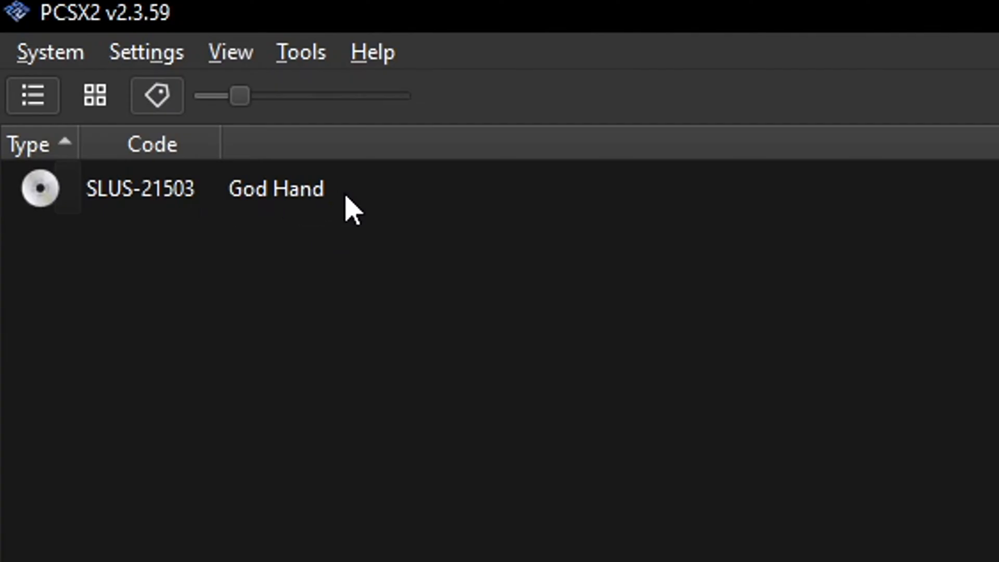
right_click(276, 188)
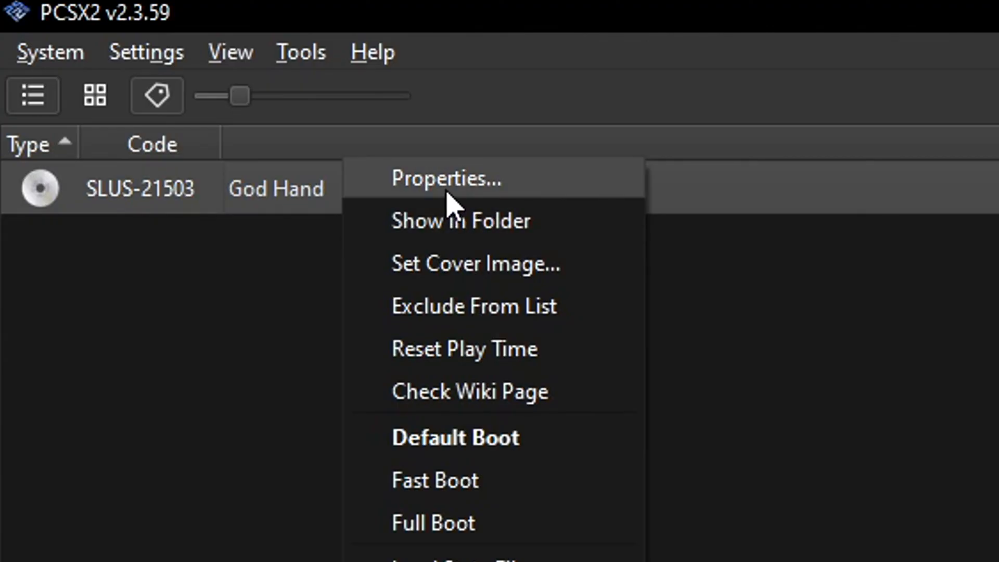
left_click(446, 179)
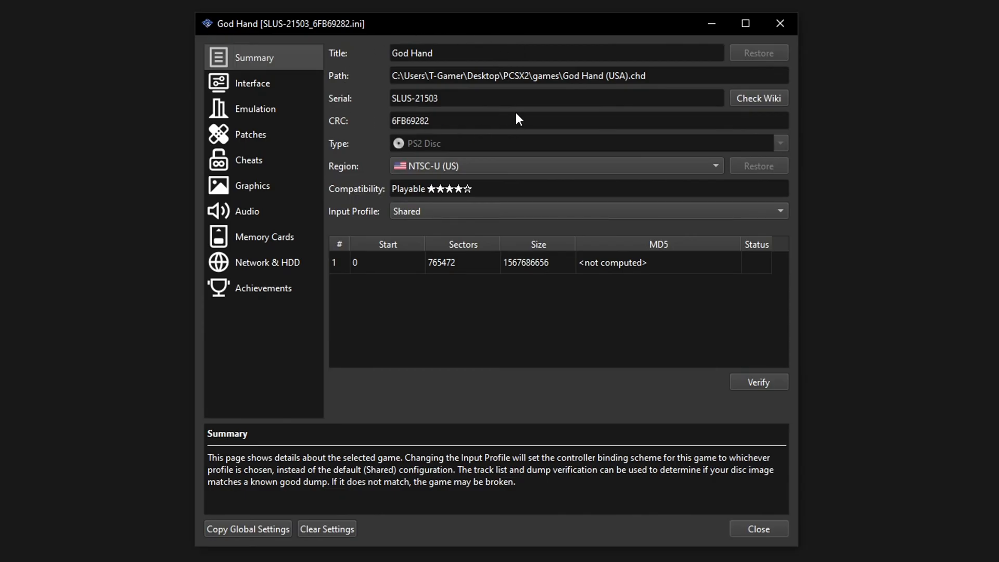
mouse_move(268, 108)
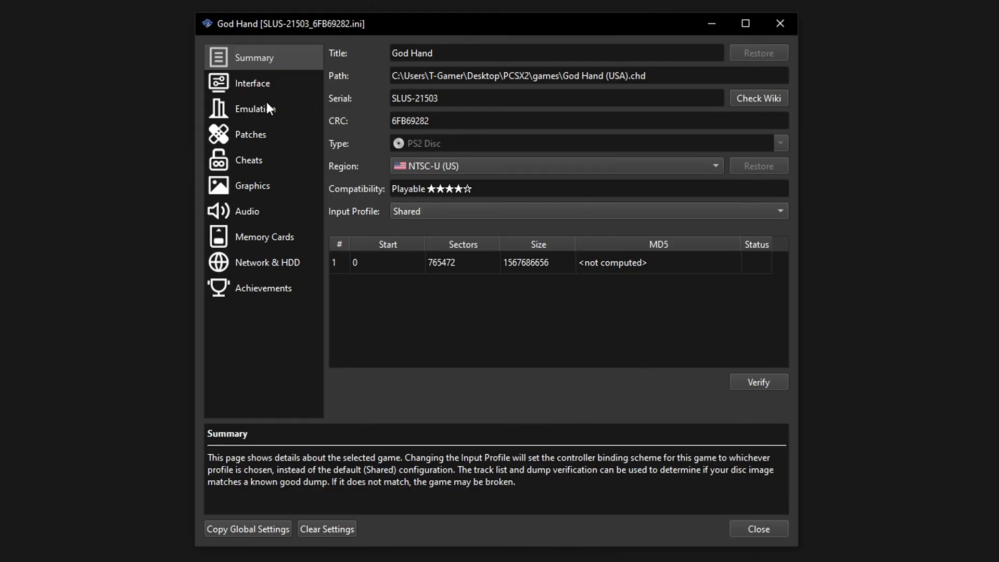
On the Emulation page, enable Fast CDVD and Optimal Frame Pacing
left_click(255, 109)
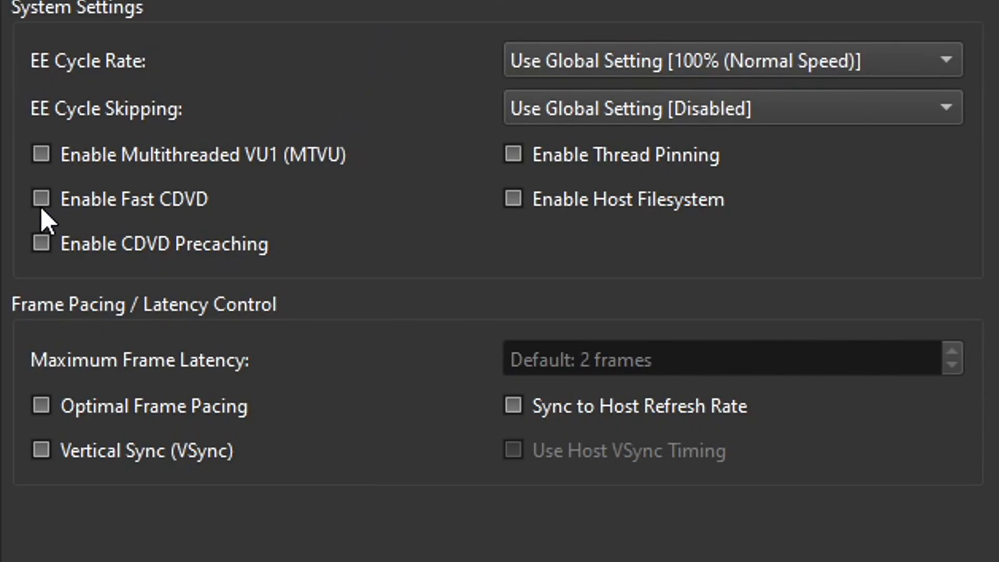
left_click(41, 199)
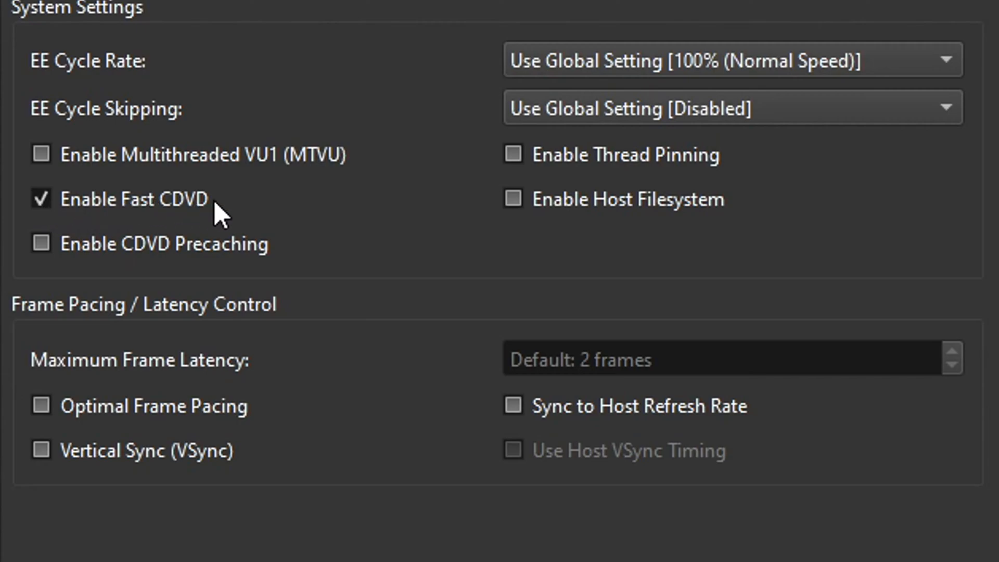
mouse_move(223, 224)
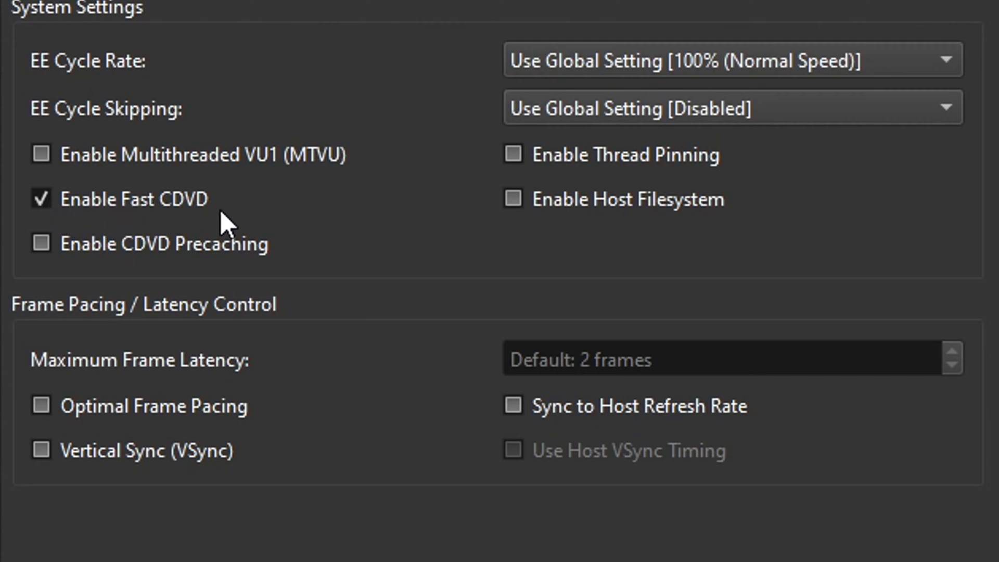
mouse_move(295, 220)
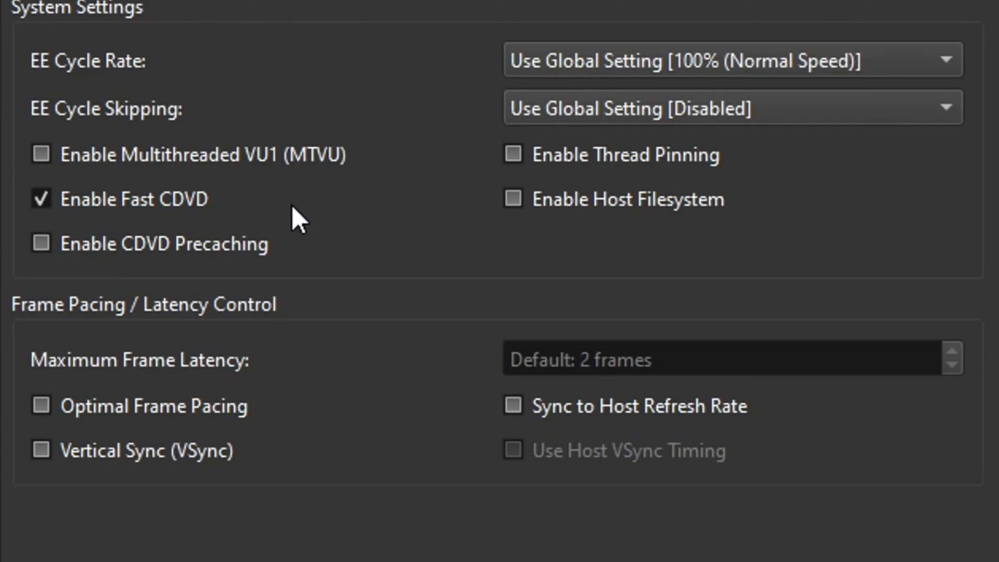
mouse_move(79, 423)
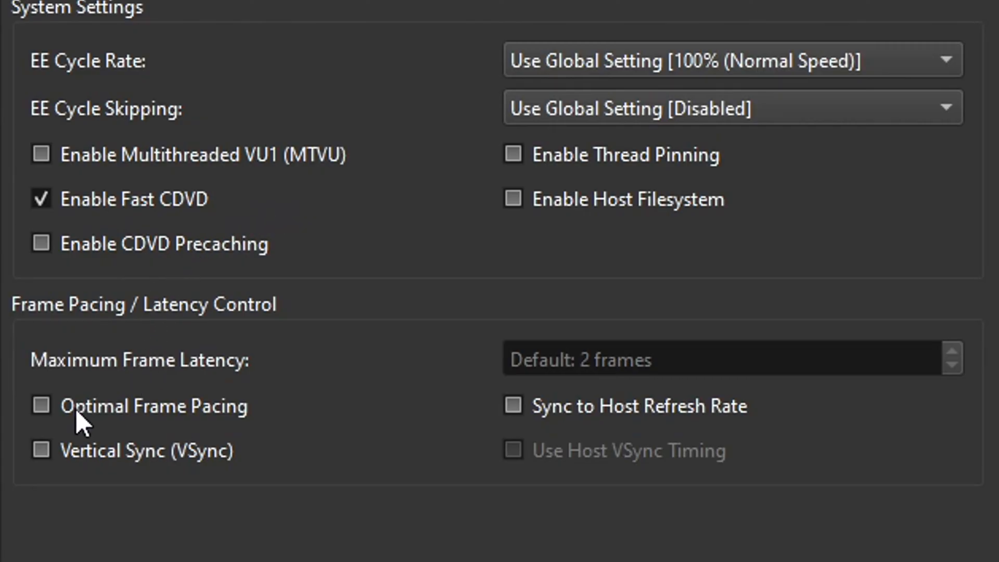
left_click(40, 405)
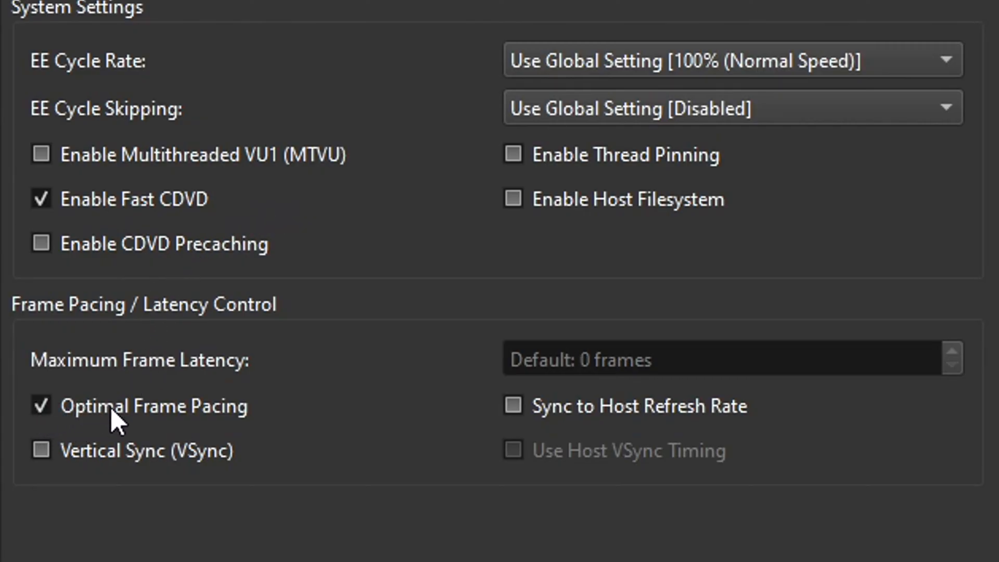
mouse_move(354, 409)
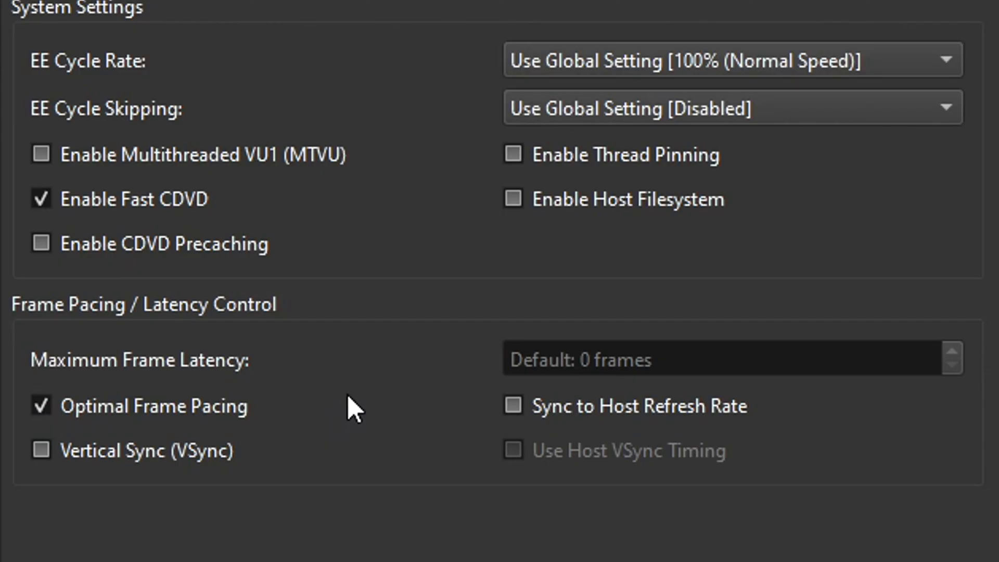
mouse_move(373, 411)
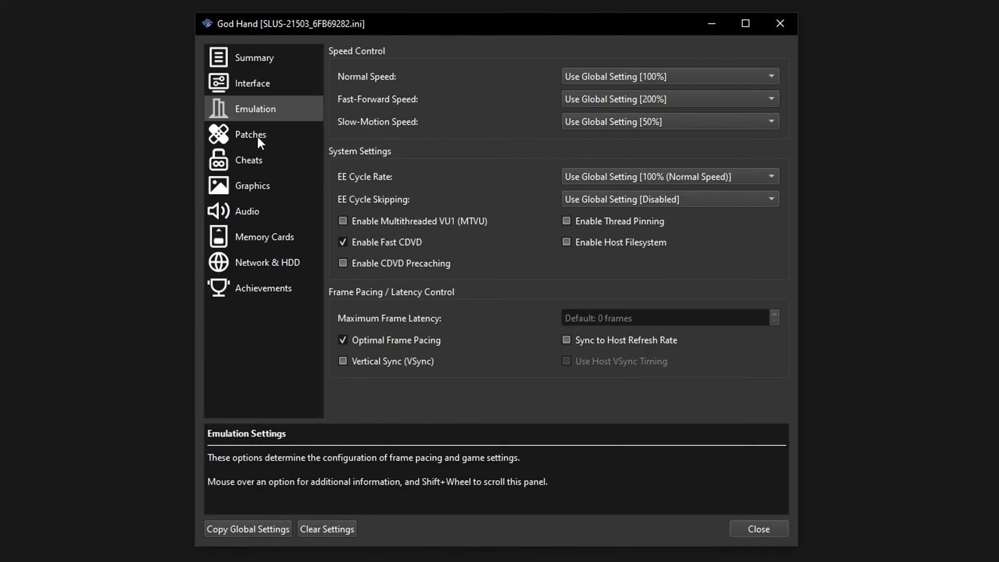
On the Patches page, enable the Widescreen 16:9 and No-Interlacing patches
left_click(250, 135)
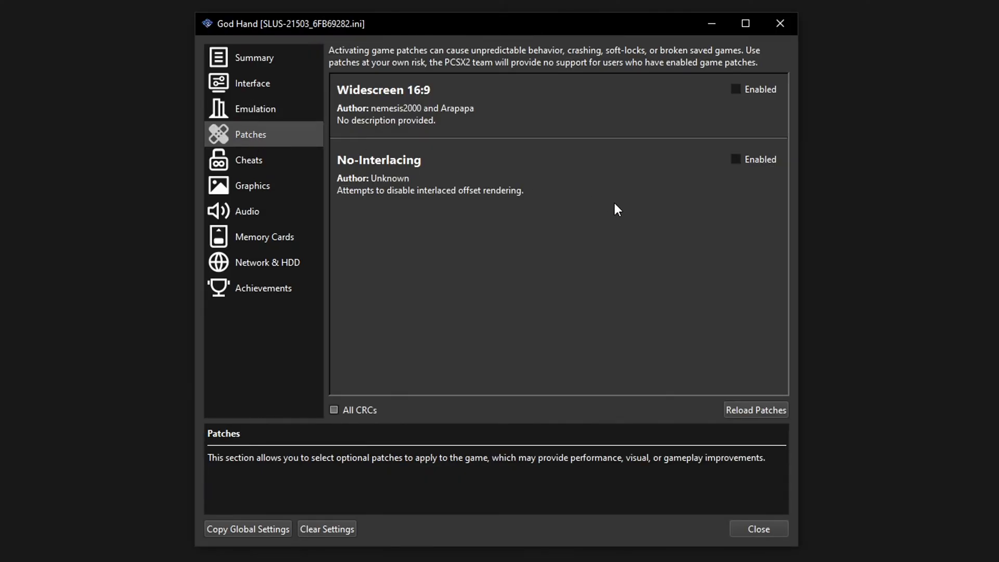
mouse_move(760, 108)
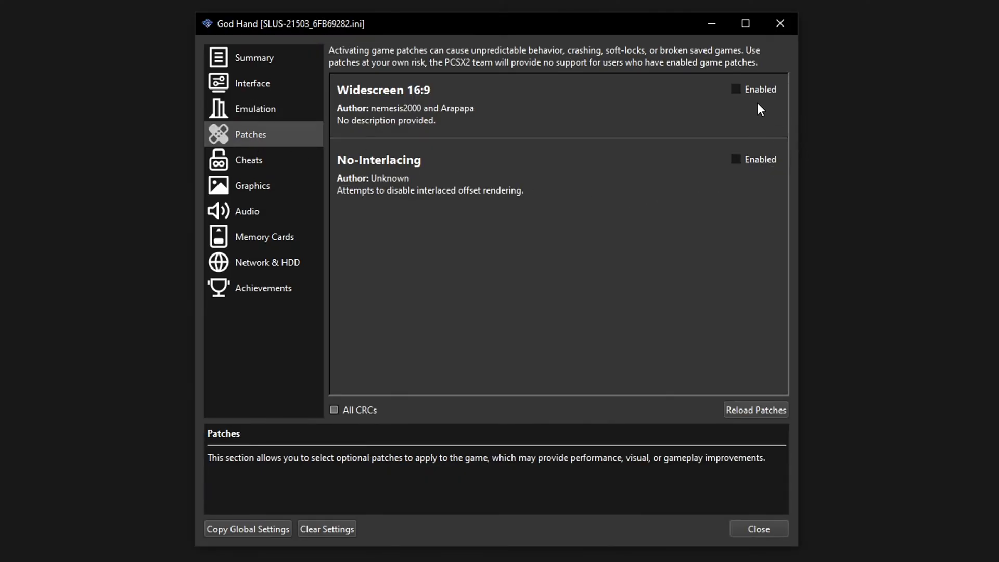
left_click(735, 89)
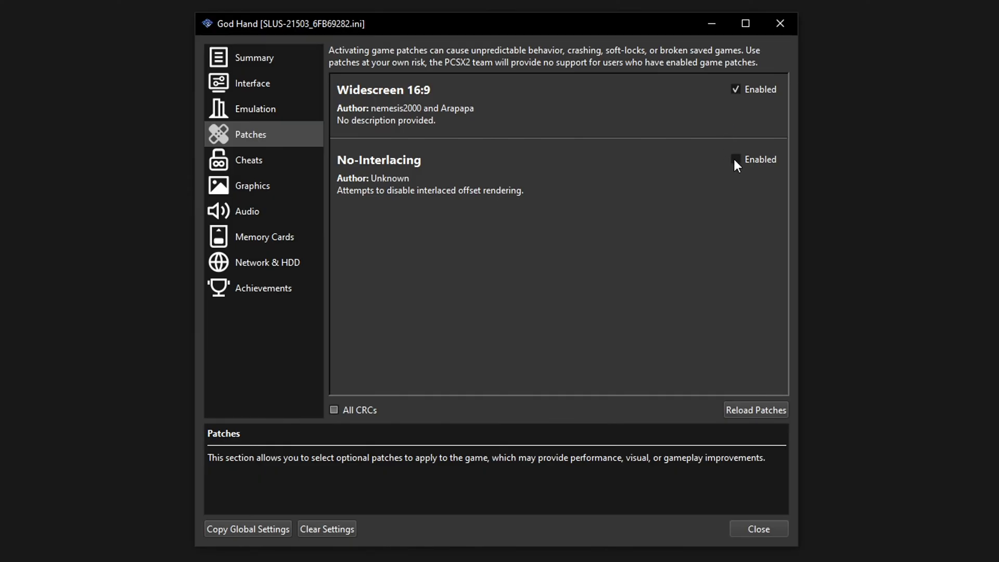
left_click(735, 159)
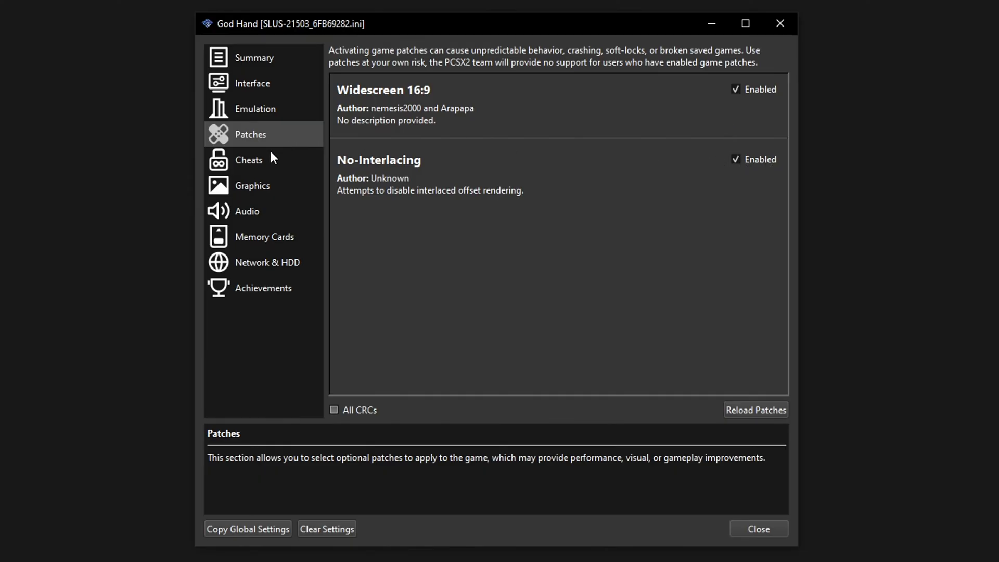
On the Graphics page, set the Renderer to Direct3D 11 instead of the global setting
left_click(253, 185)
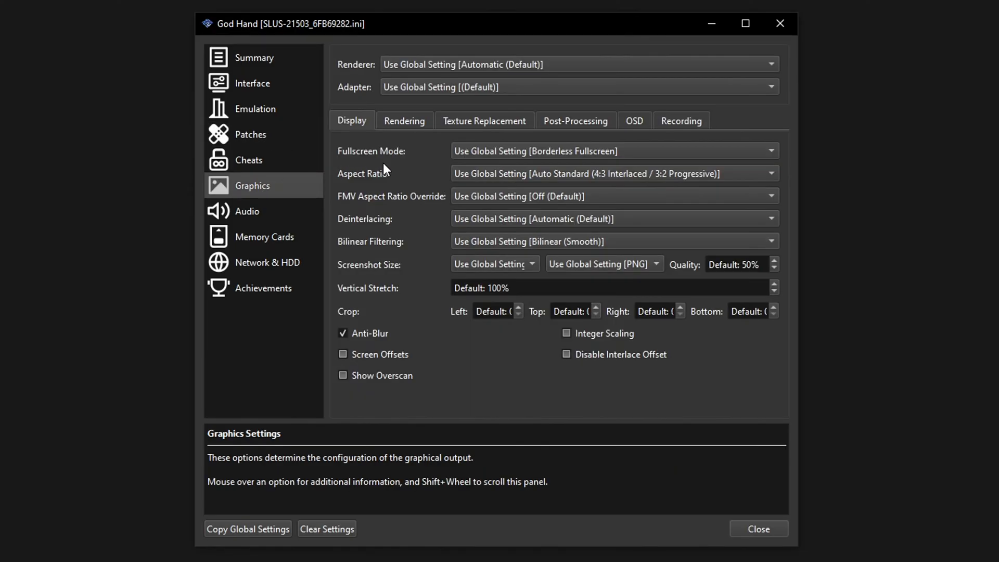
mouse_move(411, 73)
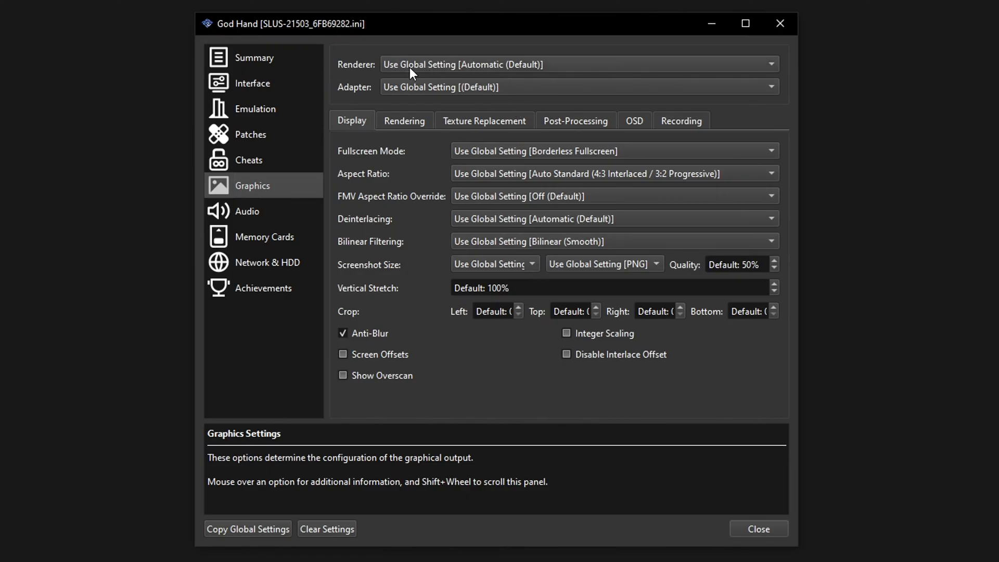
left_click(577, 64)
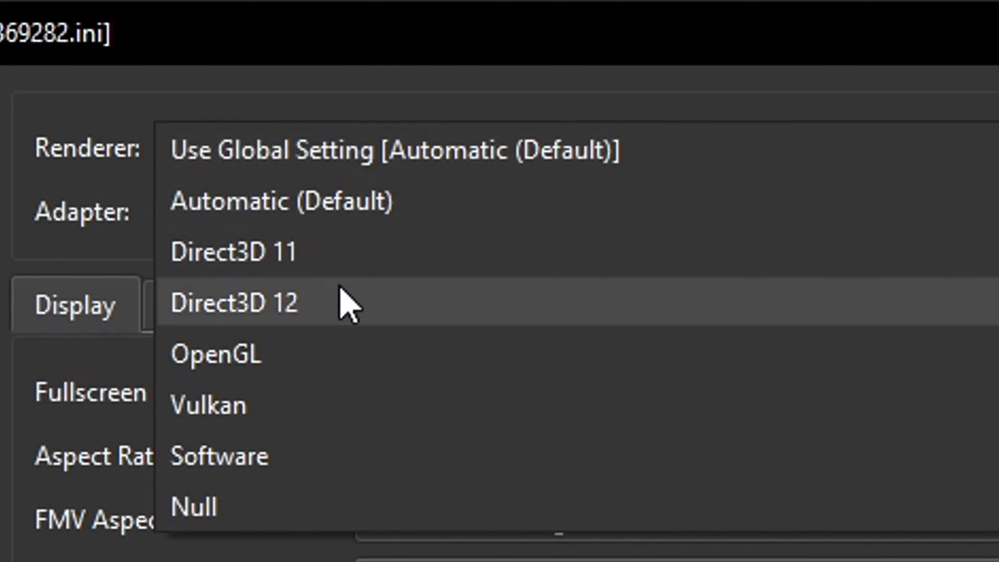
mouse_move(245, 280)
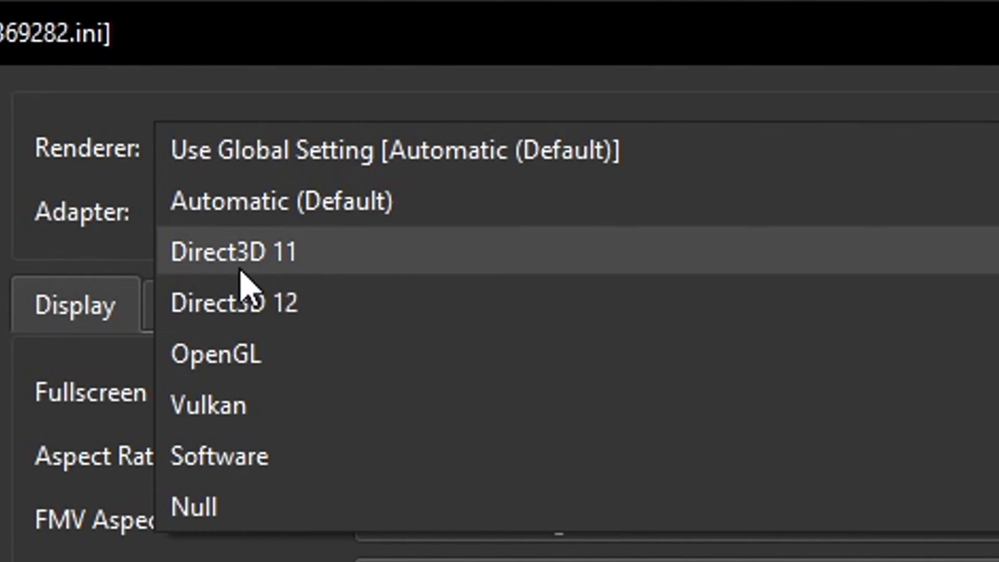
mouse_move(197, 406)
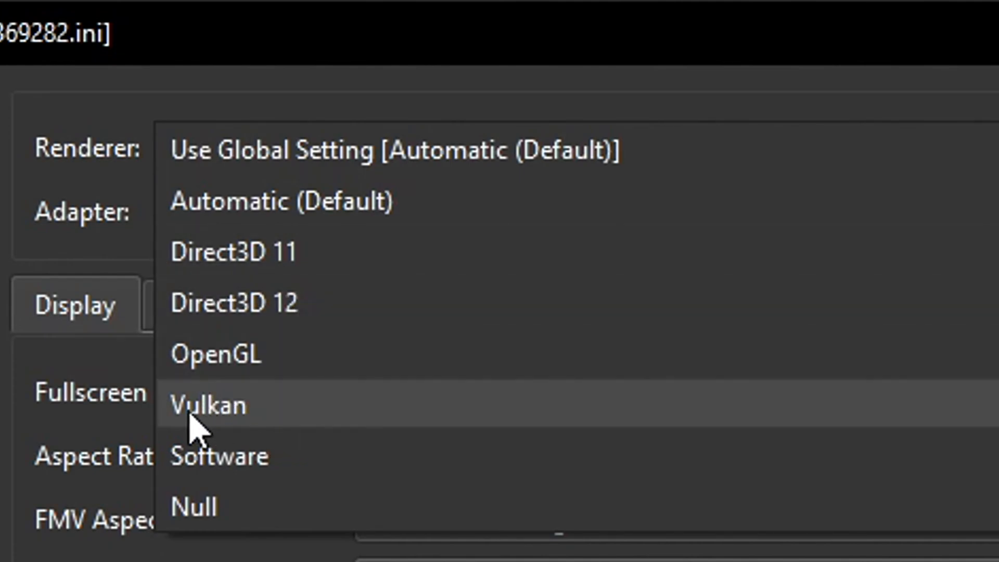
mouse_move(312, 318)
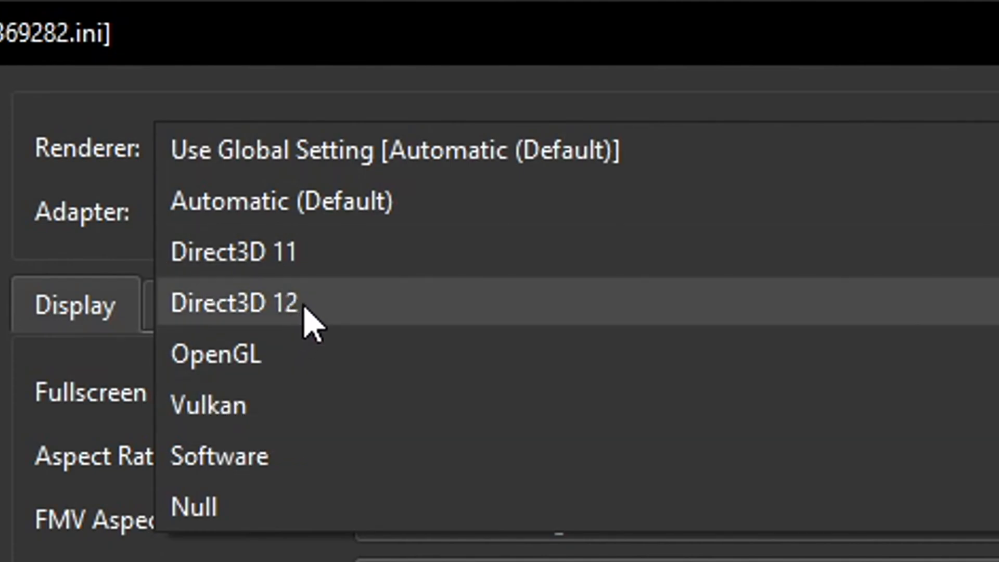
mouse_move(249, 281)
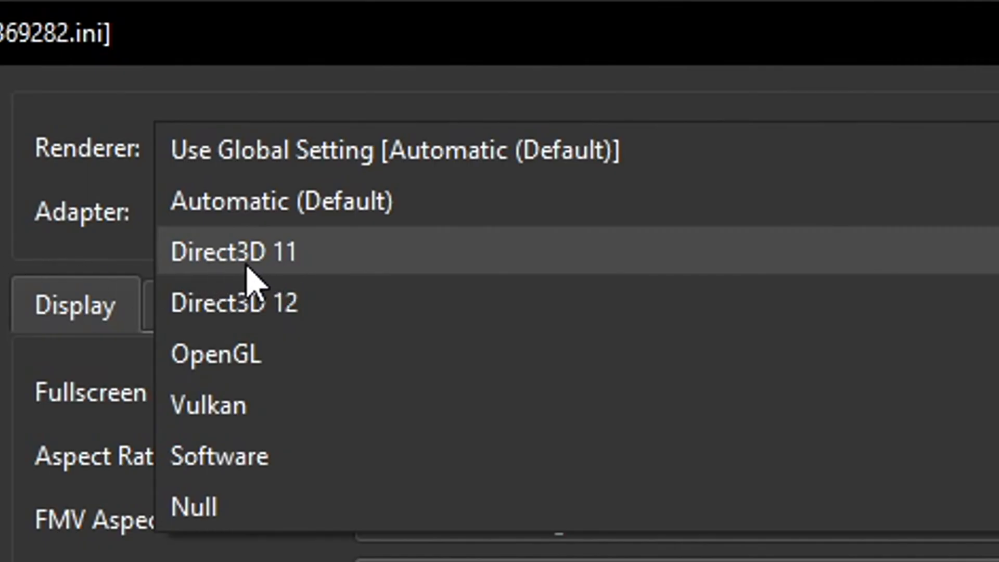
left_click(242, 250)
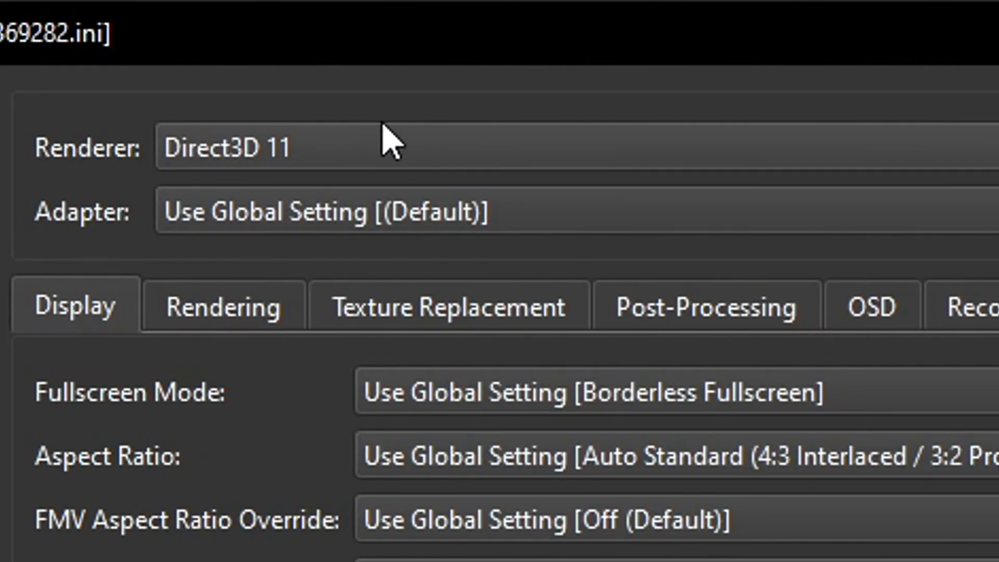
mouse_move(274, 169)
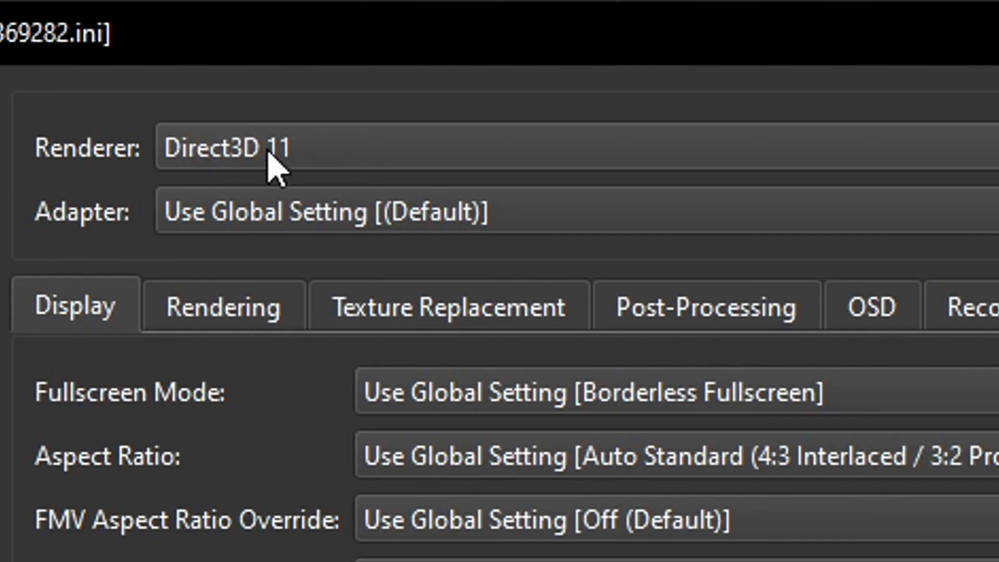
mouse_move(227, 230)
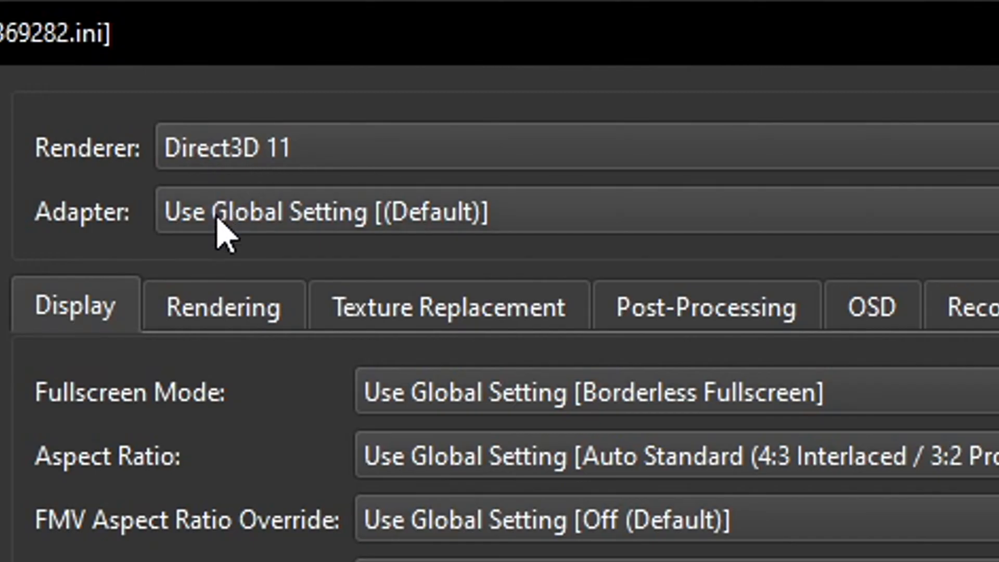
List the available graphics adapters: Default, NVIDIA GeForce RTX 3070, Microsoft Basic Render Driver
left_click(318, 213)
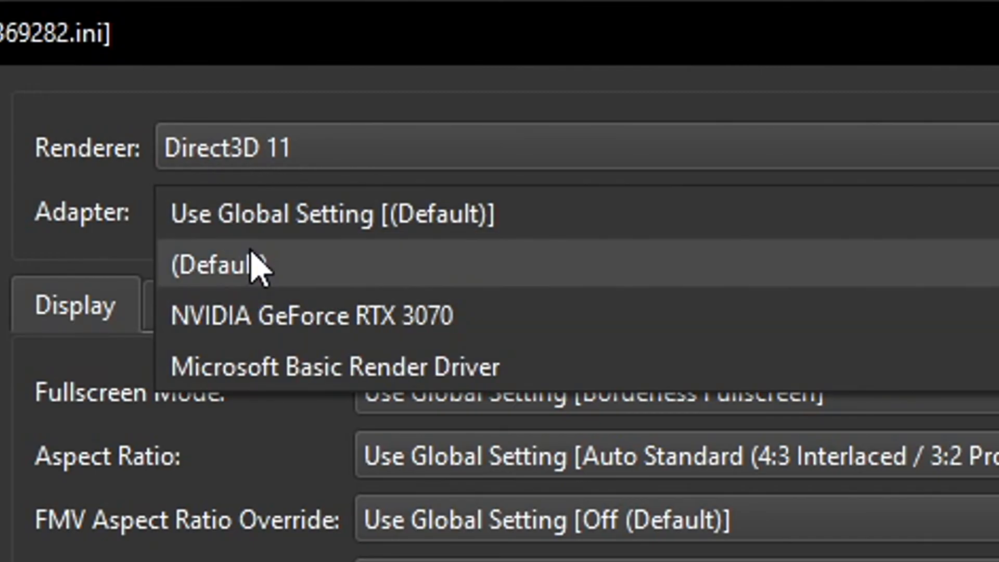
mouse_move(516, 318)
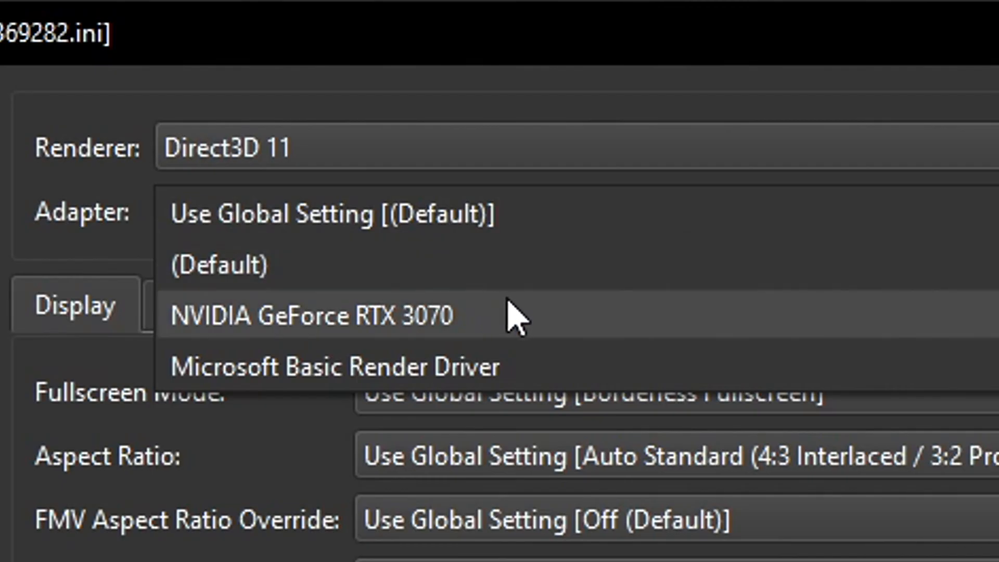
mouse_move(376, 366)
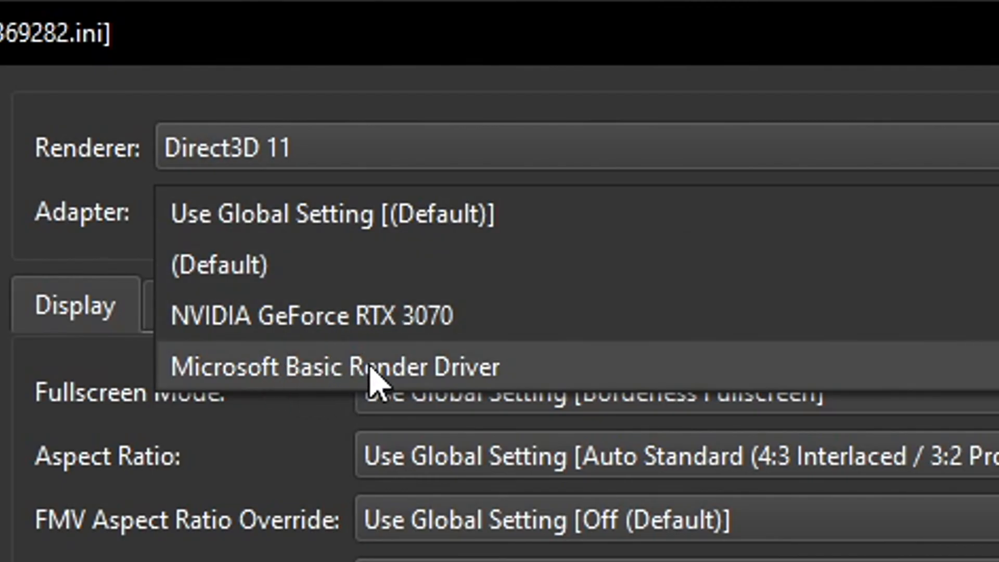
mouse_move(249, 344)
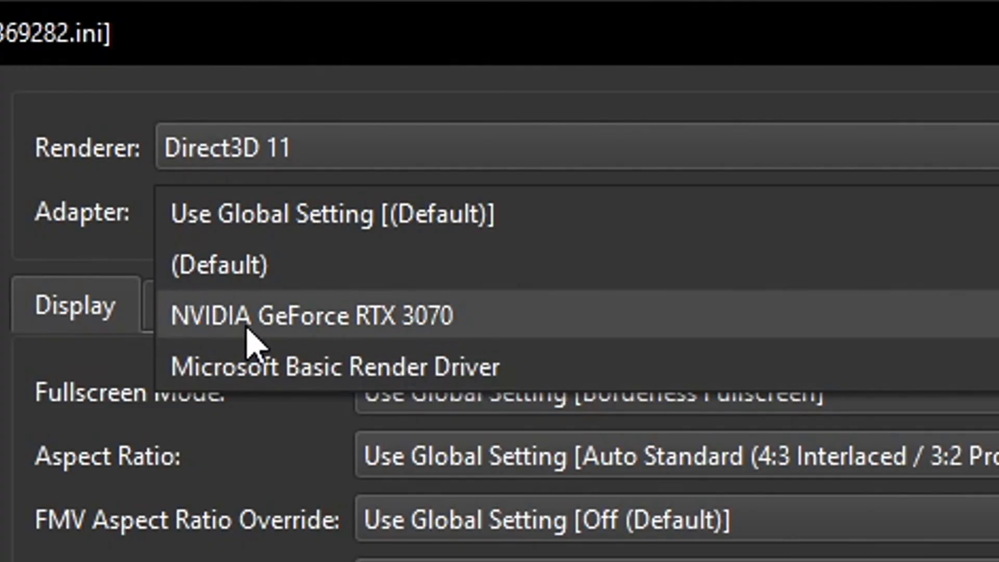
mouse_move(494, 344)
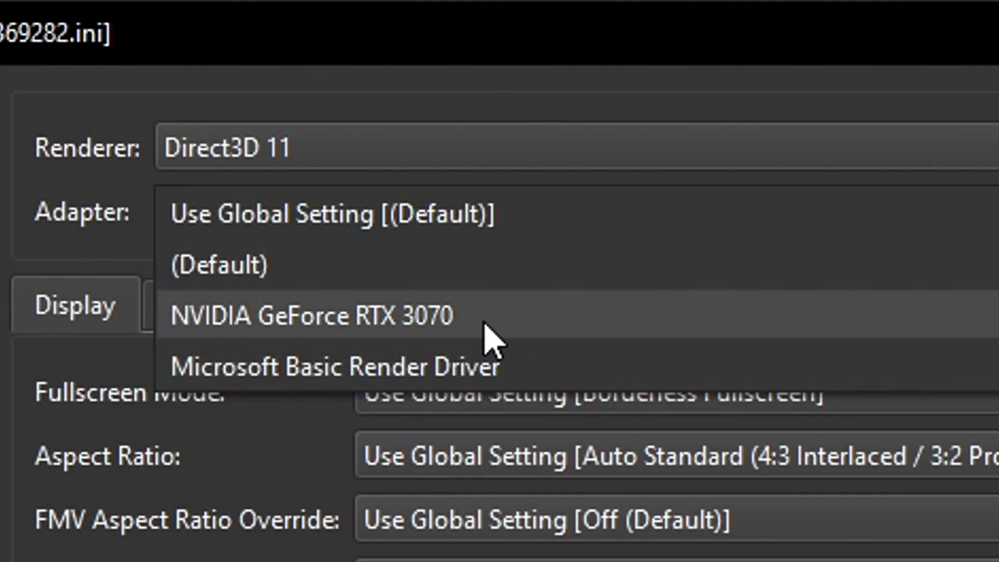
Choose the NVIDIA GeForce RTX 3070 adapter, Widescreen (16:9) aspect ratio, and keep Anti-Blur ticked
left_click(312, 315)
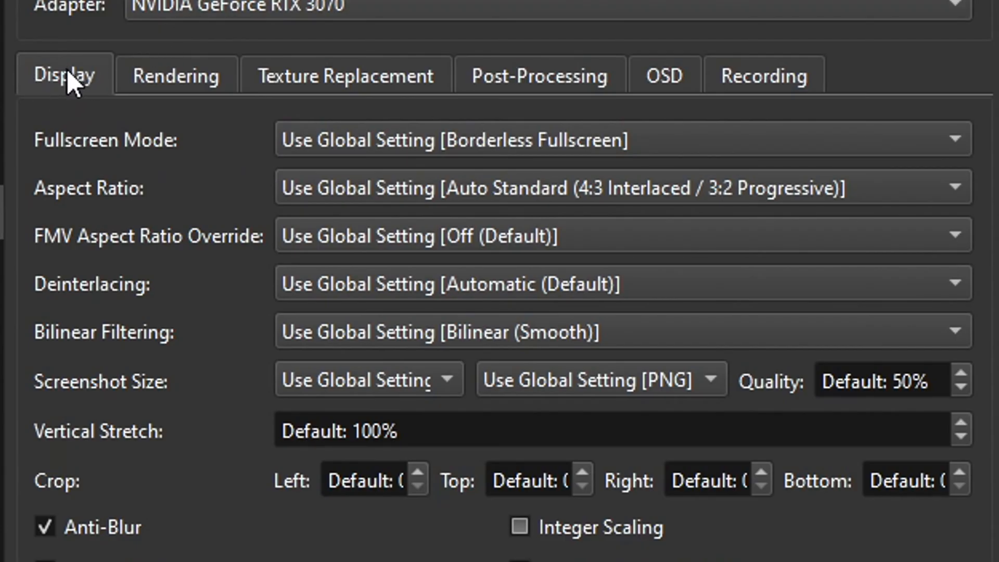
mouse_move(347, 201)
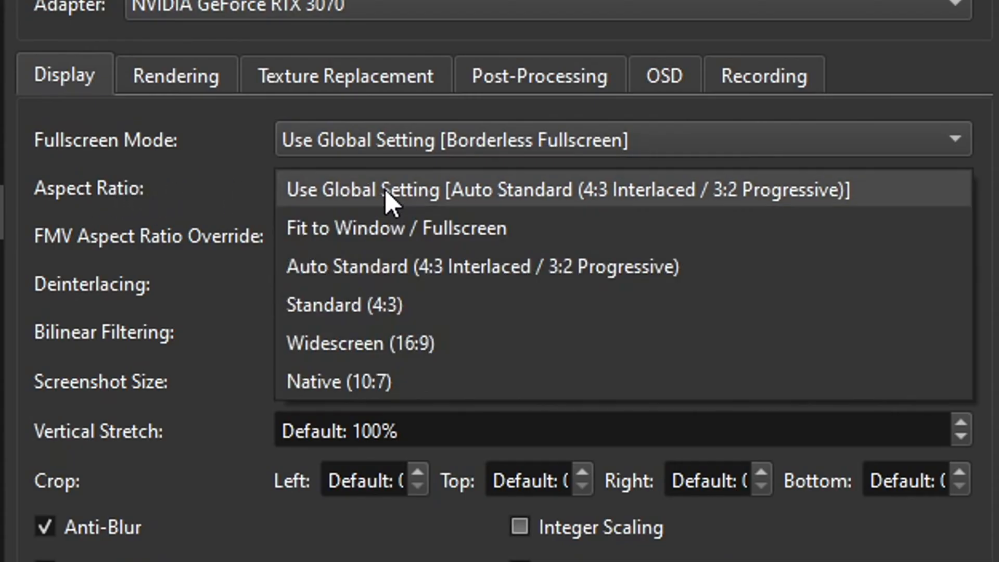
mouse_move(408, 343)
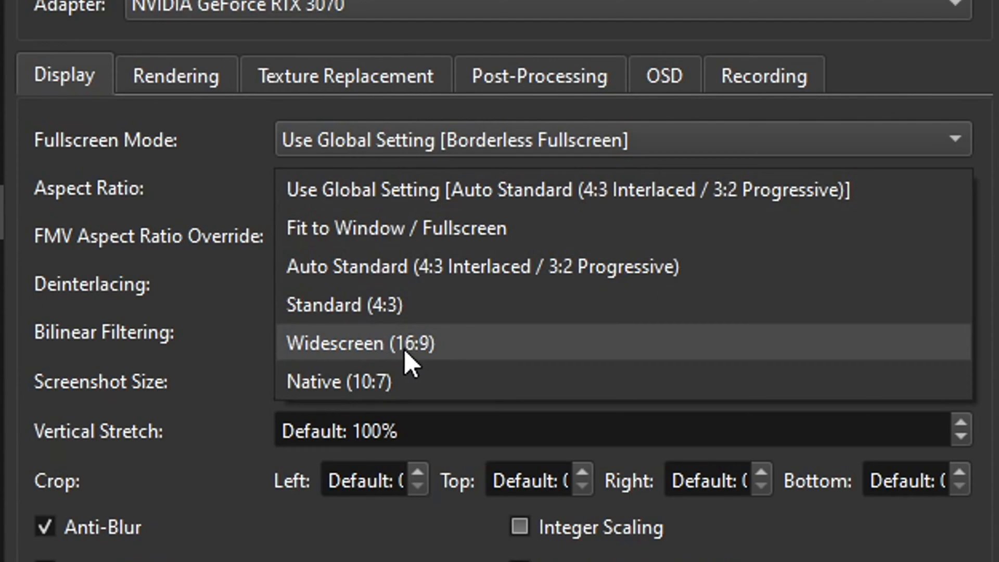
left_click(363, 343)
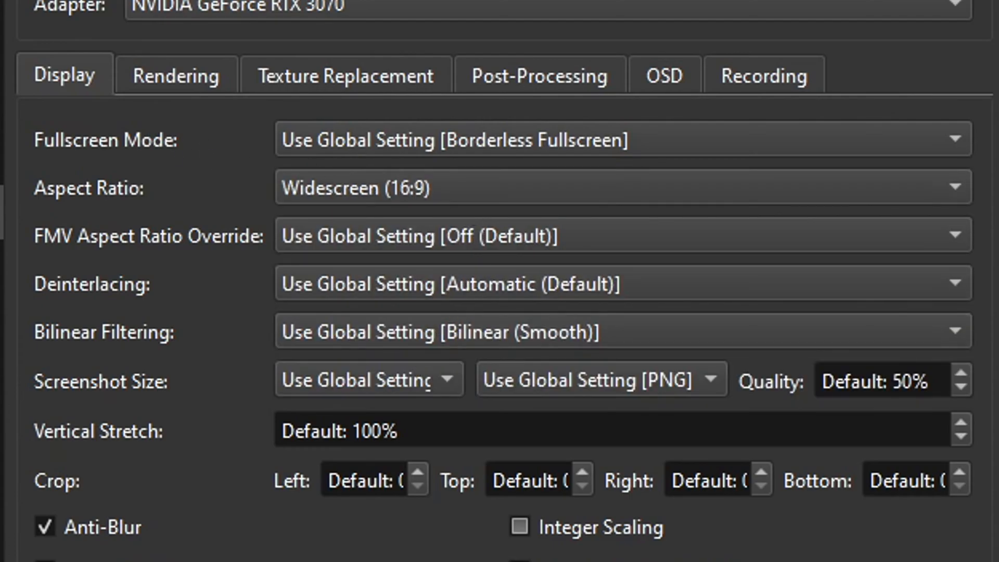
mouse_move(476, 179)
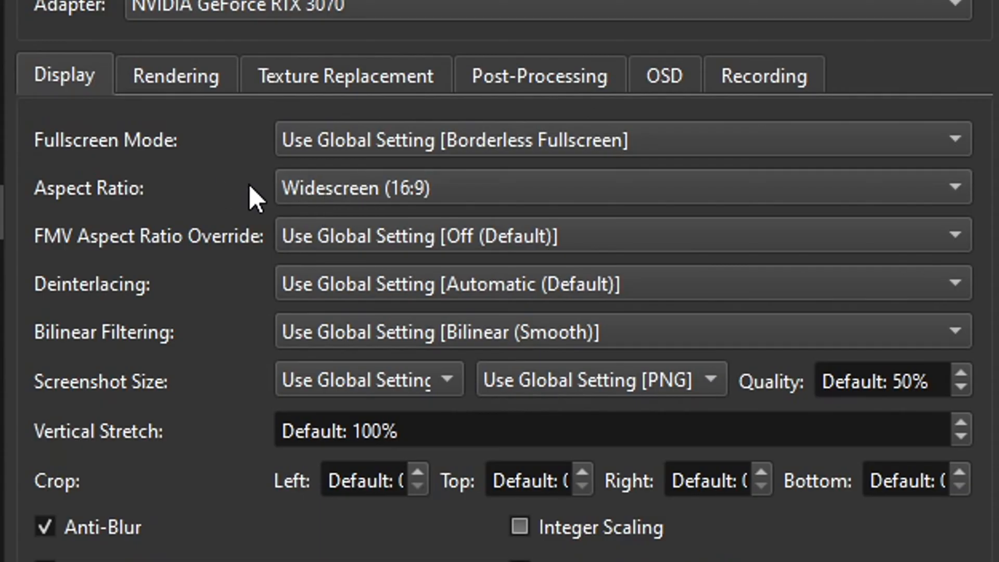
mouse_move(261, 201)
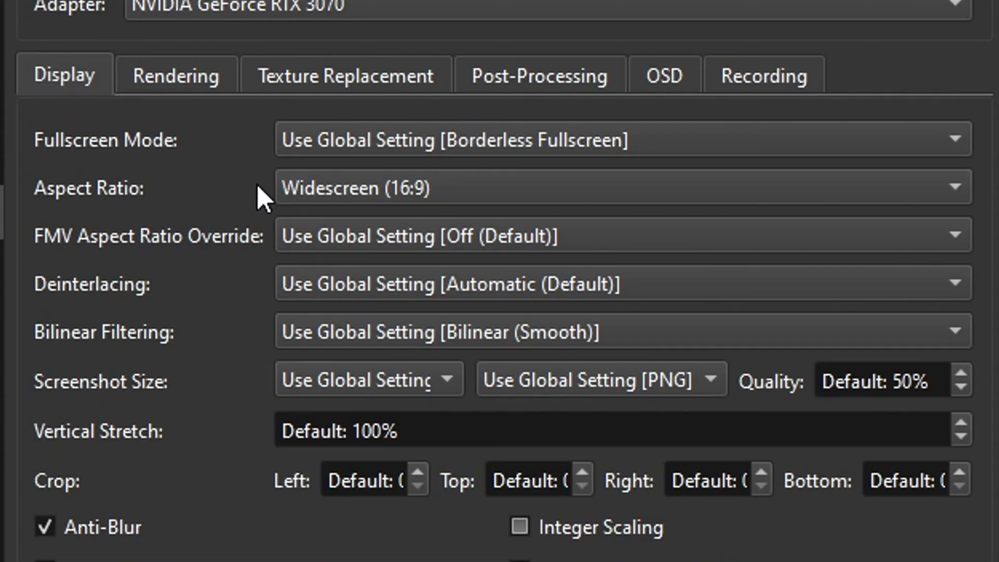
scroll("down", 3)
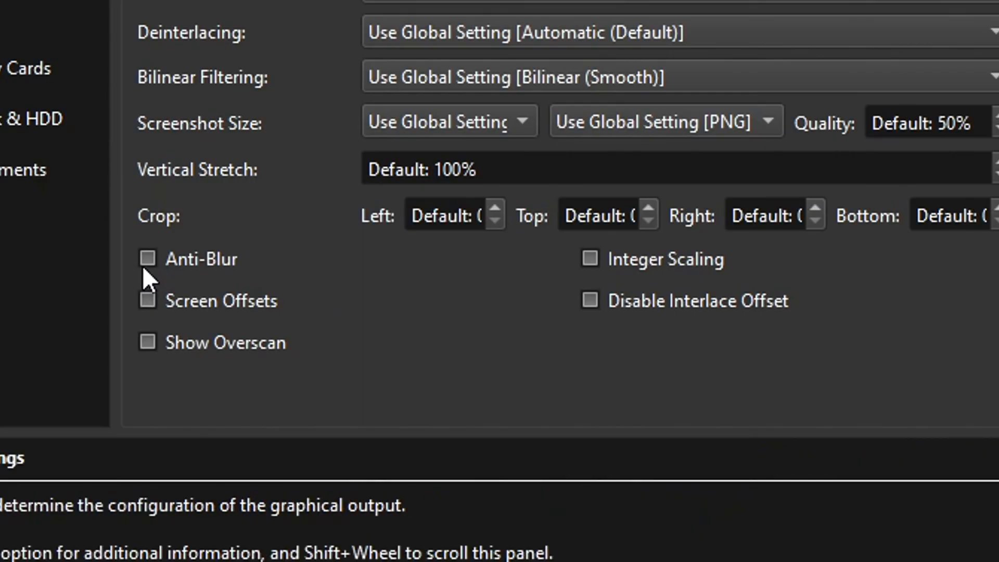
left_click(148, 258)
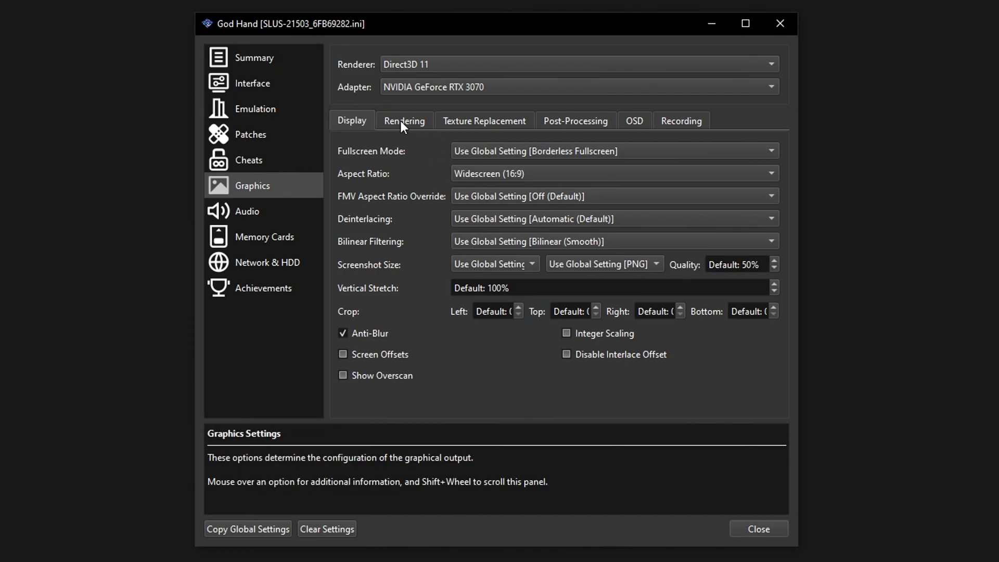
Show the Rendering tab with internal resolution choices from Native (PS2) to 10x Native
left_click(404, 120)
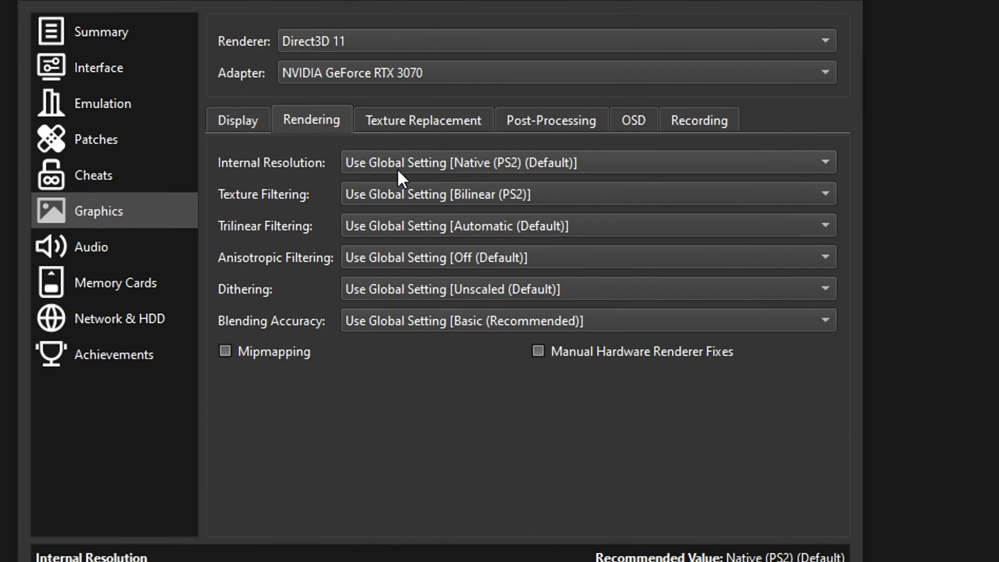
mouse_move(463, 176)
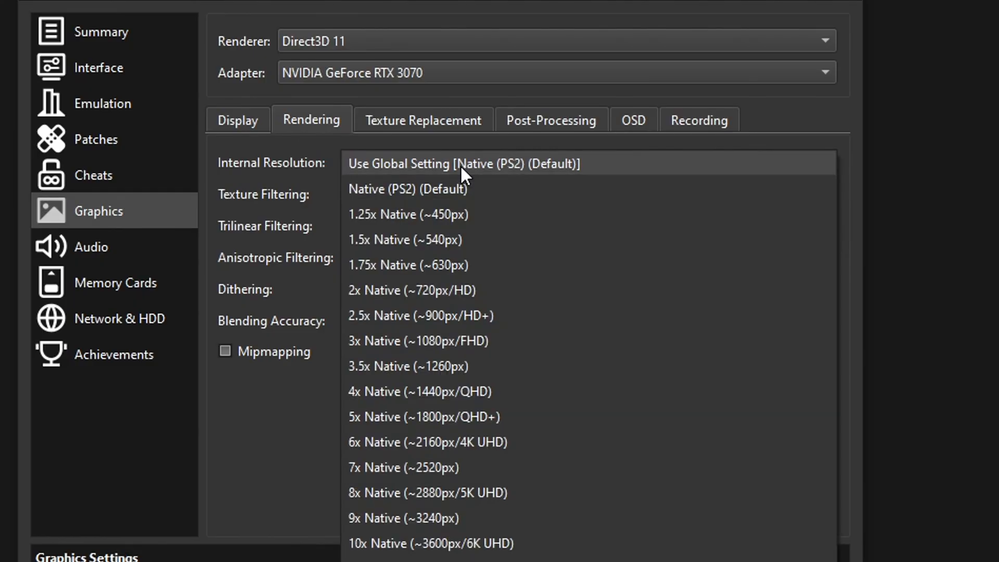
mouse_move(426, 417)
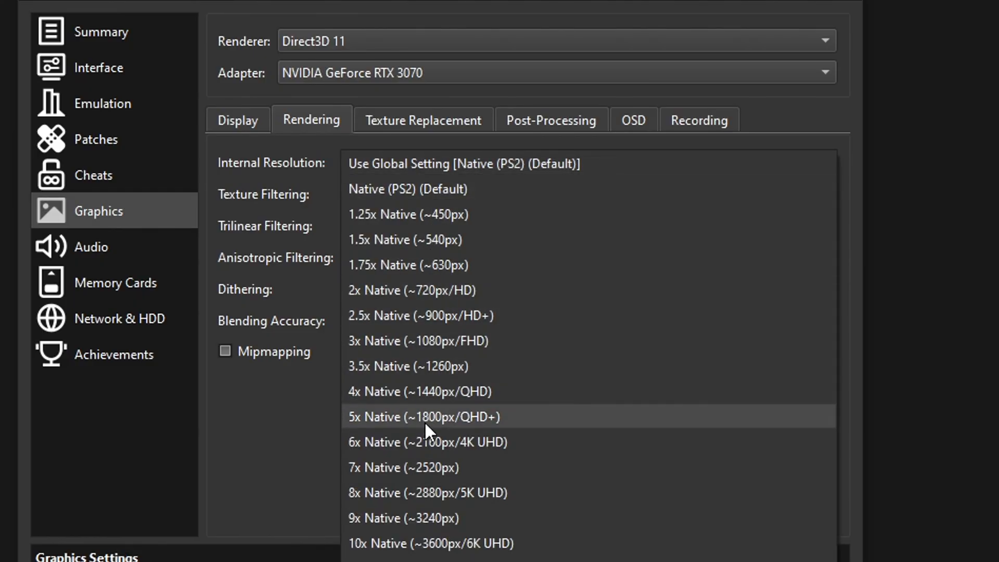
mouse_move(499, 539)
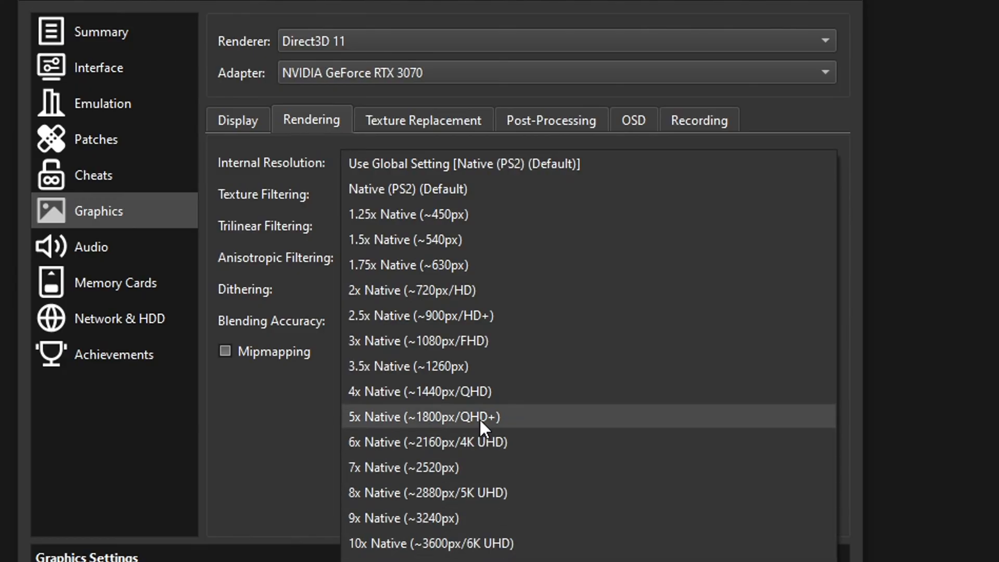
mouse_move(522, 365)
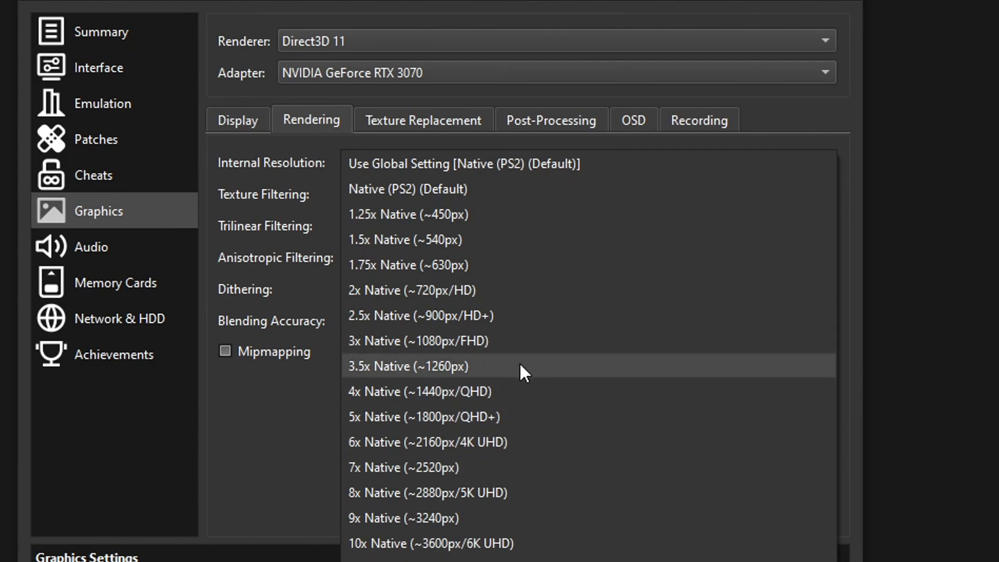
mouse_move(453, 316)
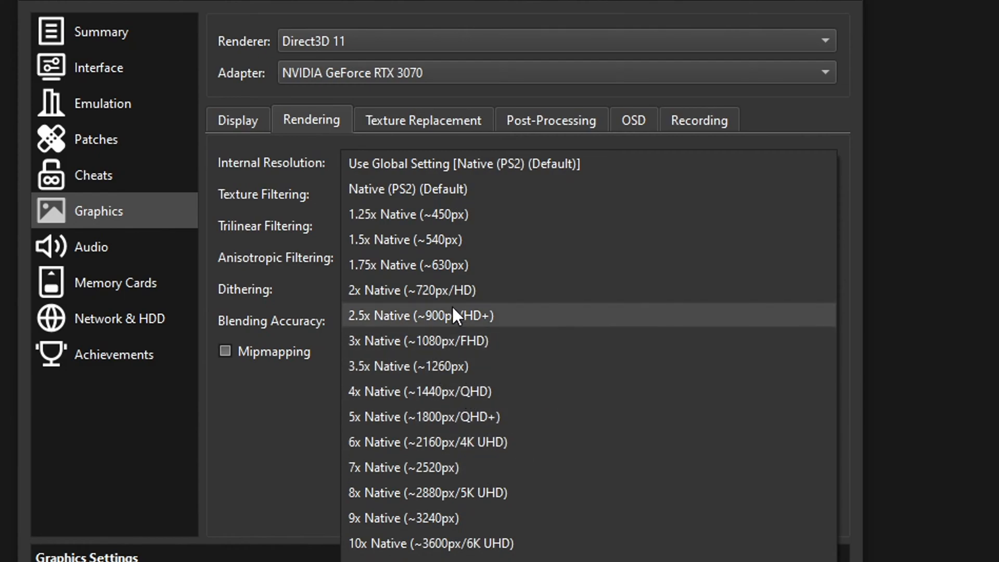
mouse_move(452, 265)
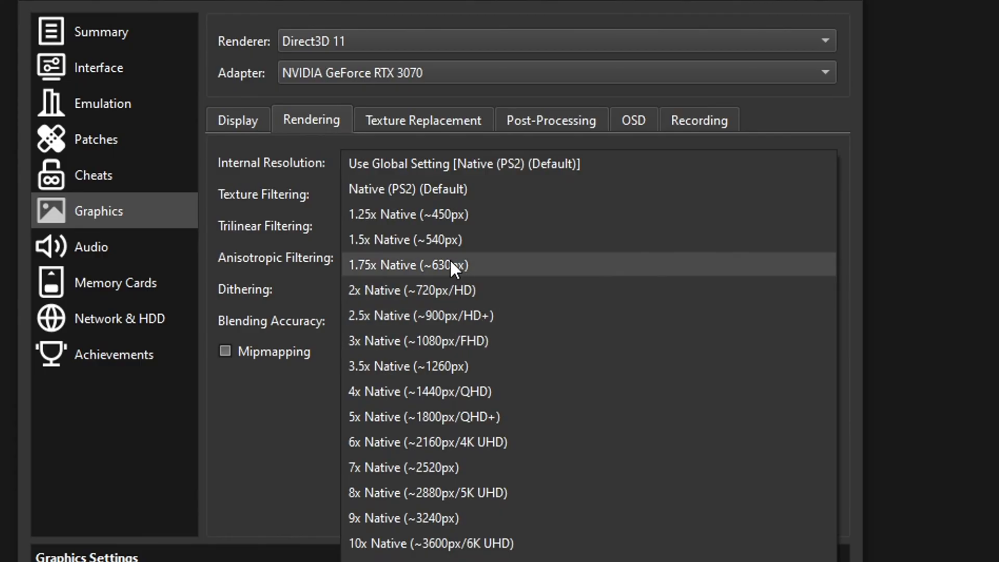
mouse_move(385, 304)
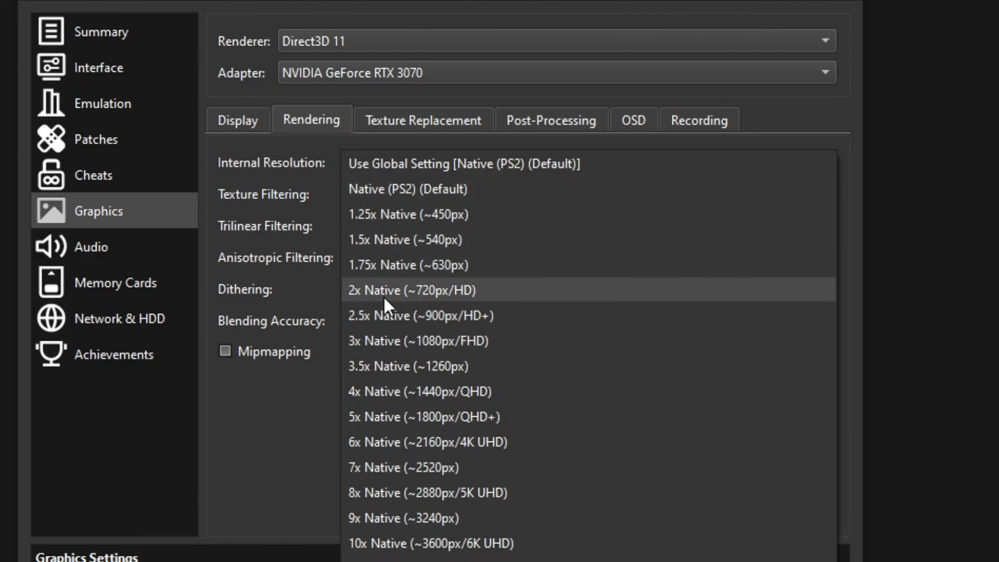
mouse_move(505, 301)
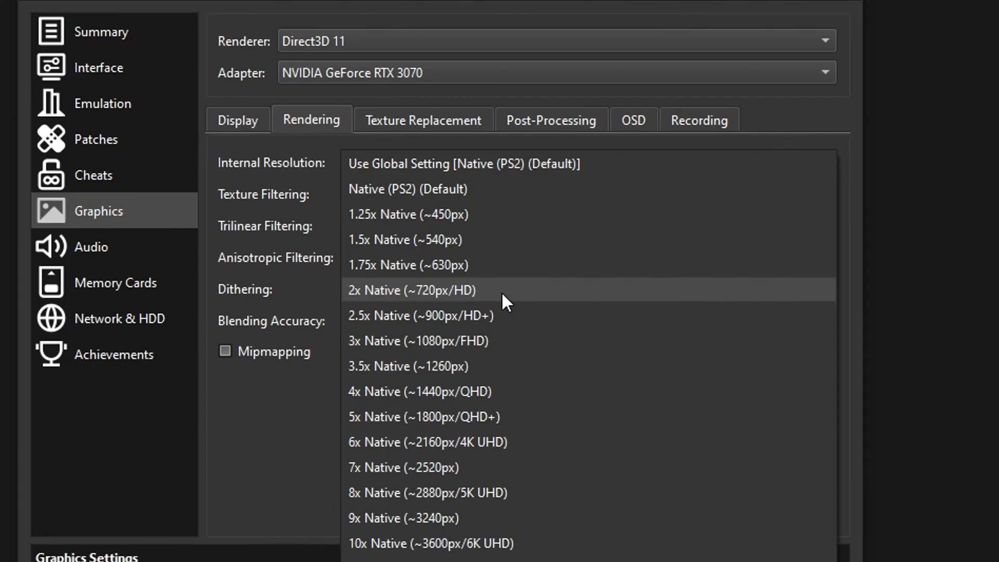
mouse_move(426, 354)
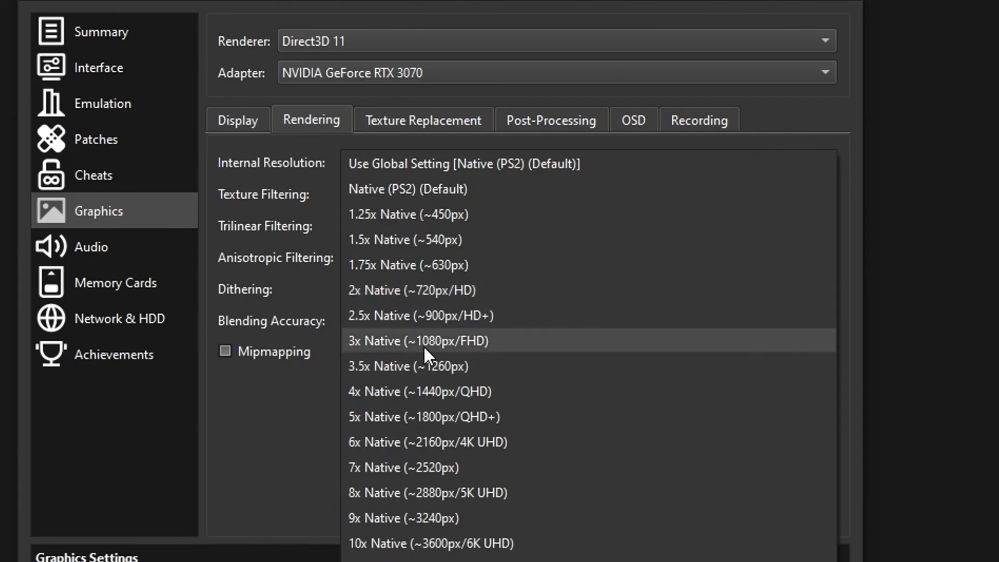
mouse_move(445, 417)
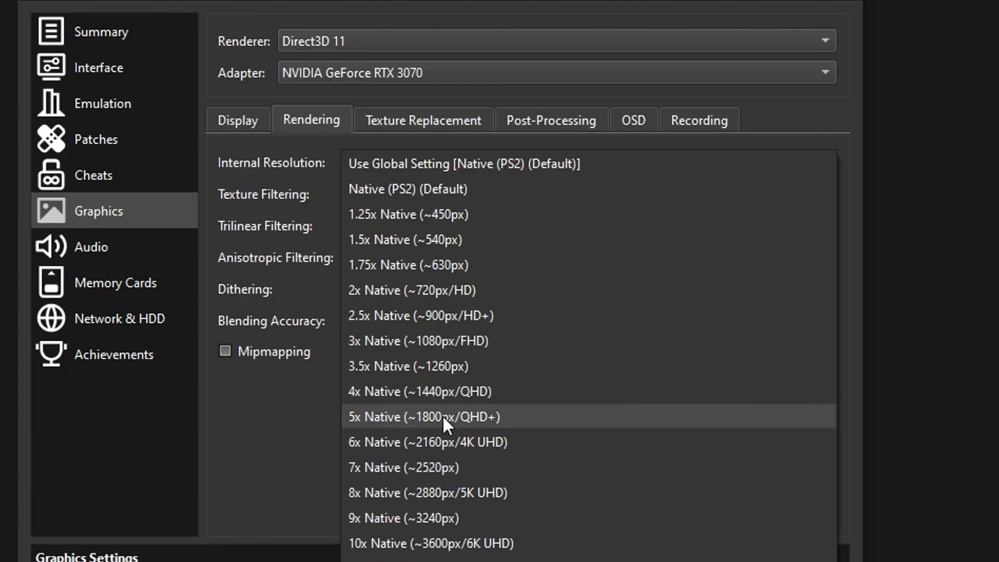
mouse_move(463, 366)
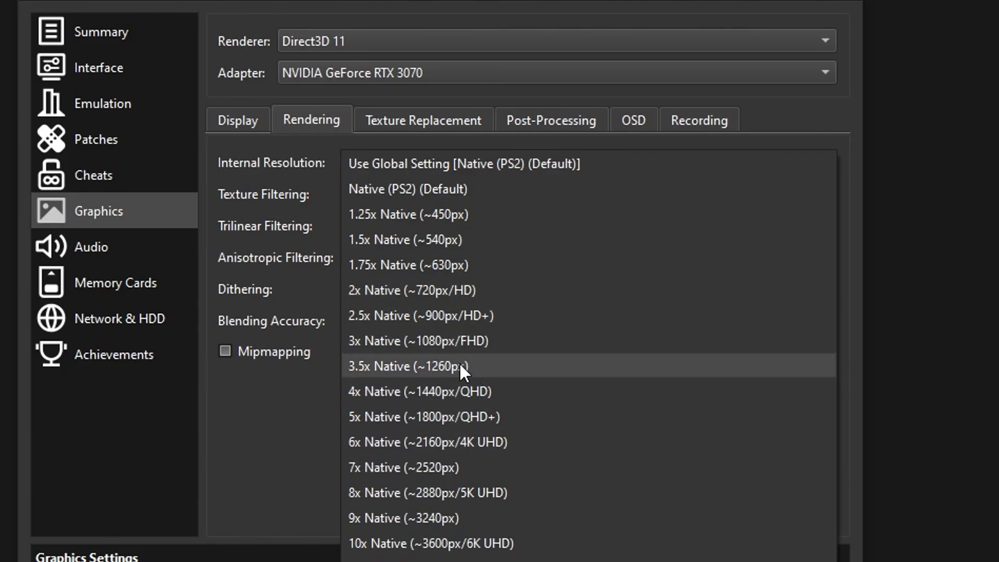
mouse_move(466, 316)
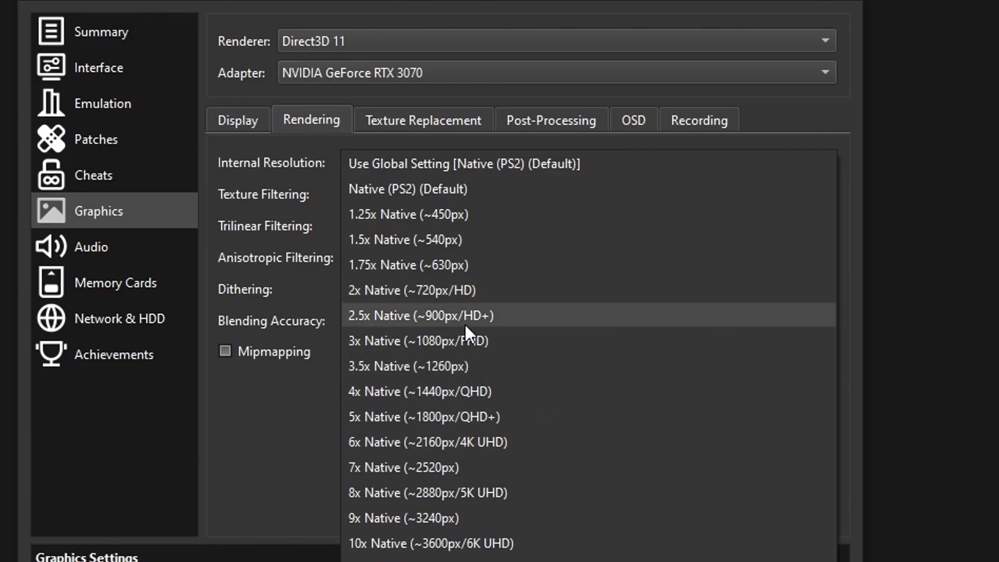
mouse_move(452, 341)
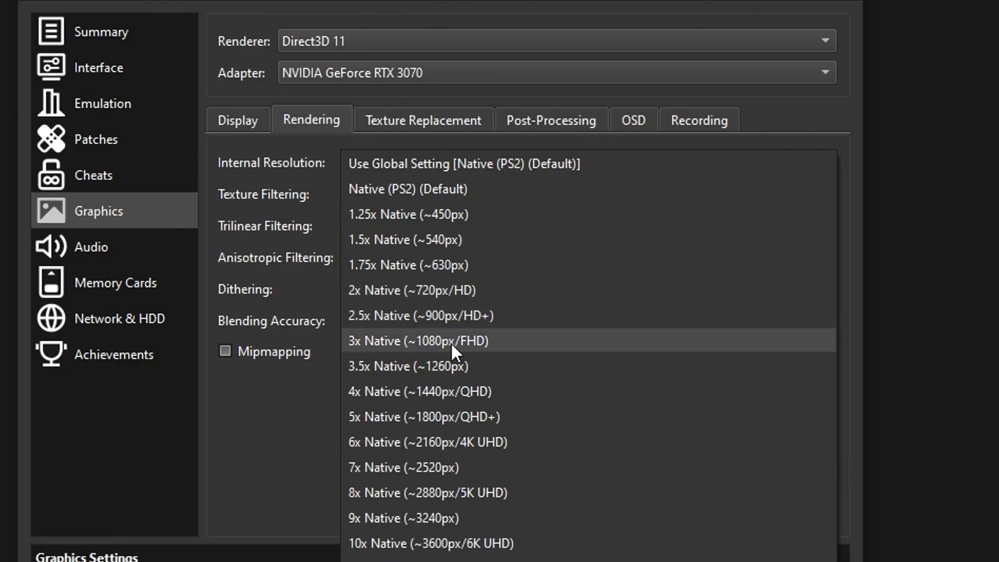
Set internal resolution to 6x Native (~2160px/4K), anisotropic filtering 16x and blending accuracy High
left_click(427, 442)
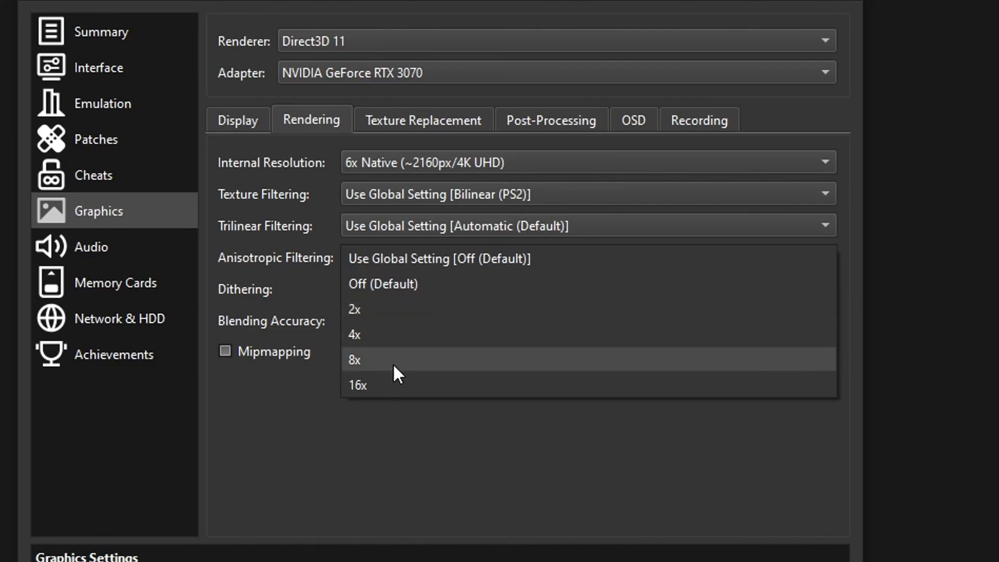
left_click(358, 385)
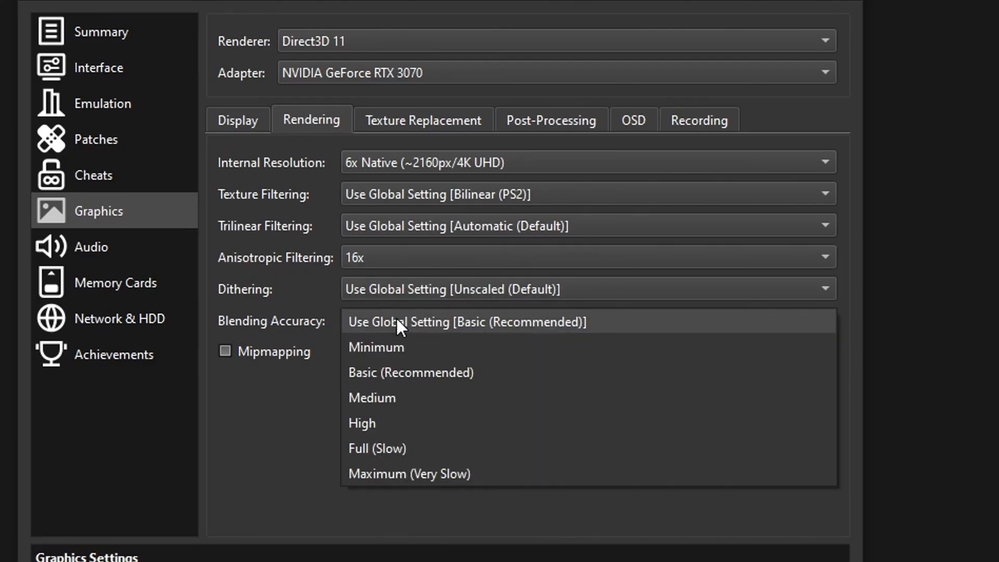
mouse_move(406, 423)
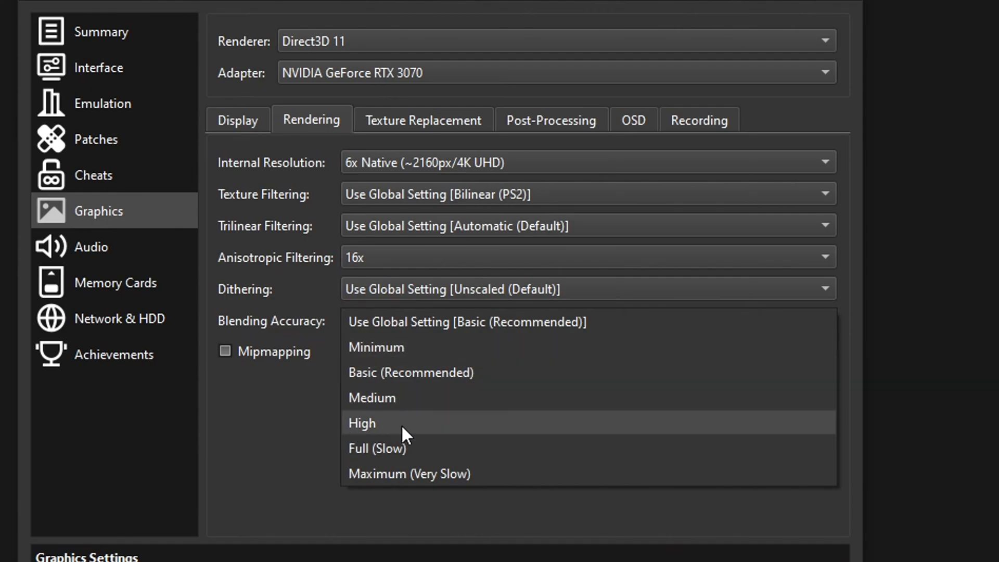
left_click(361, 423)
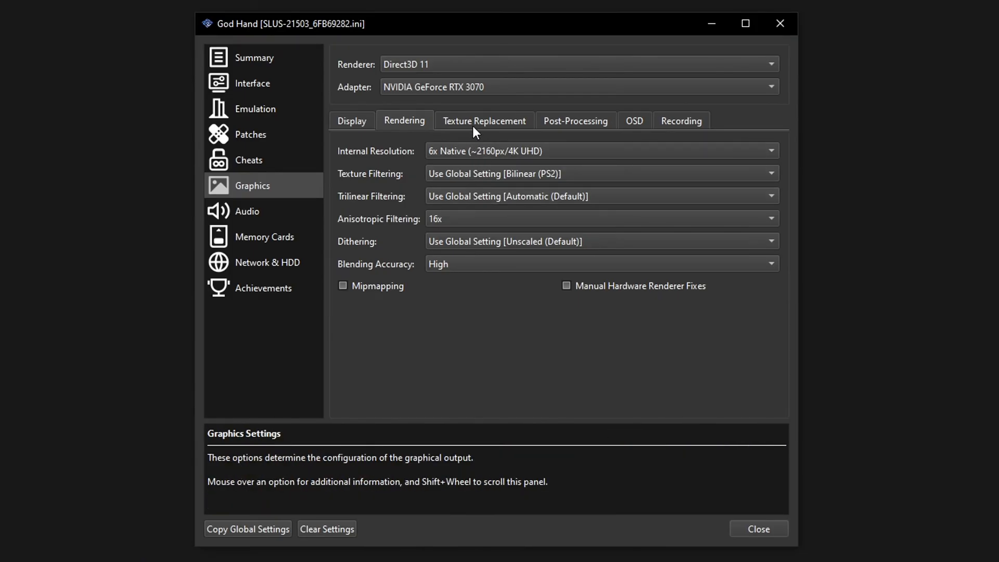
In Texture Replacement, enable Load Textures, Asynchronous Texture Loading, Dump Textures and Dump Mipmaps
left_click(483, 120)
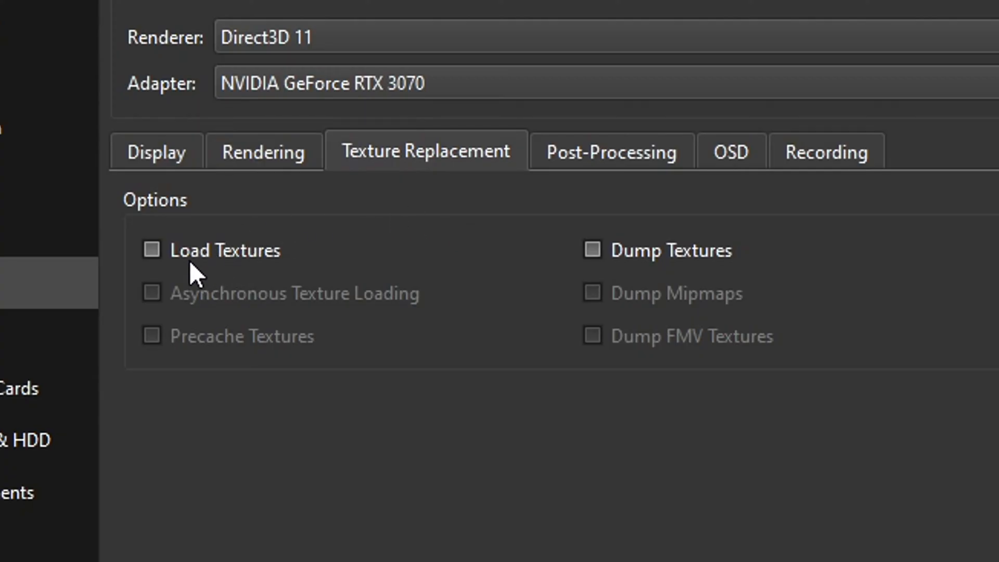
left_click(151, 250)
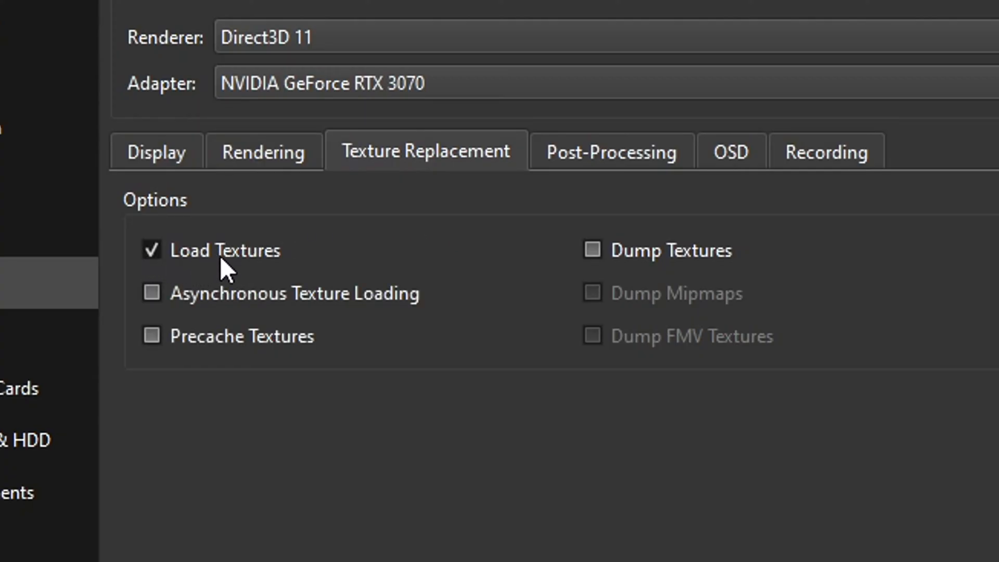
left_click(151, 292)
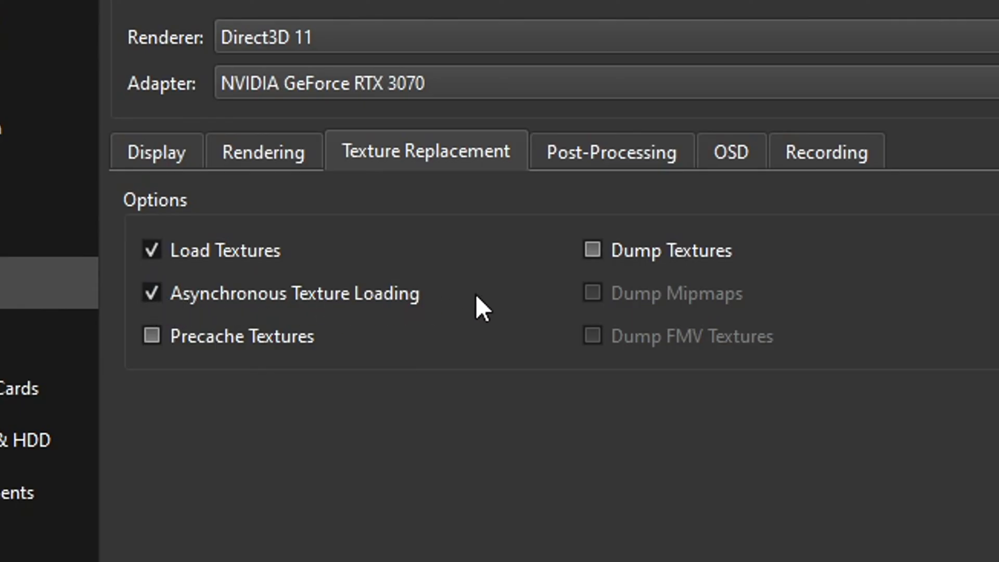
left_click(591, 250)
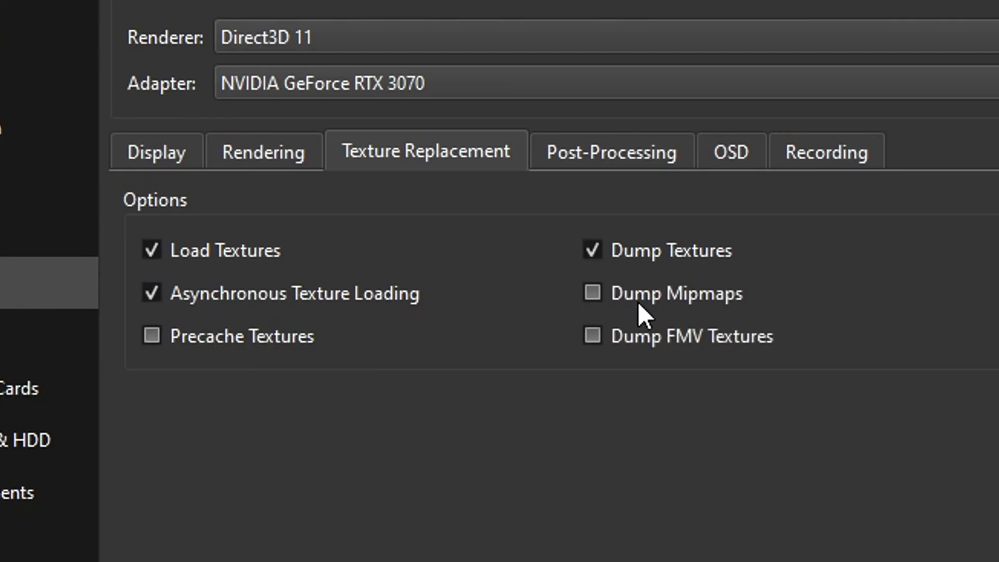
left_click(592, 293)
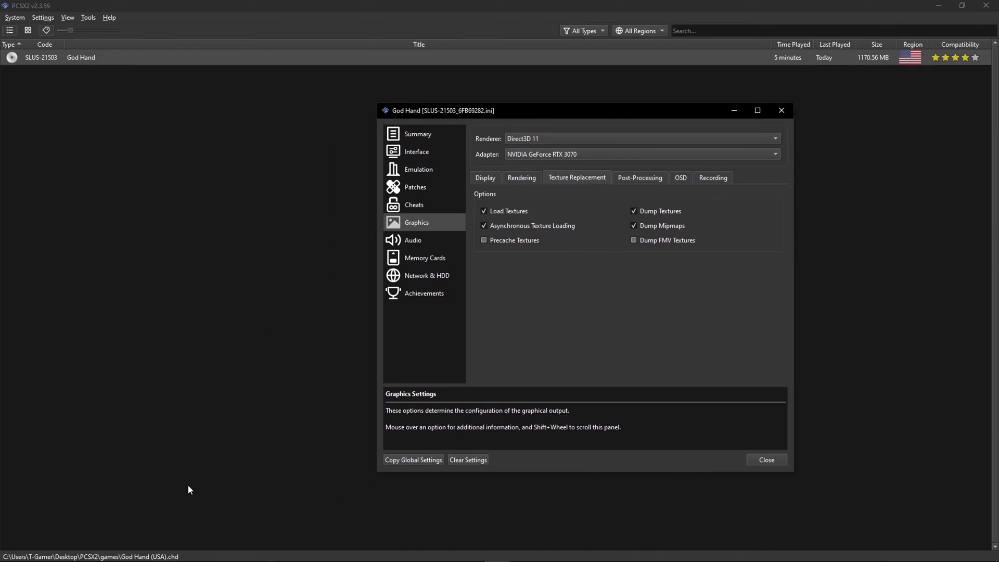
In File Explorer, go into the empty textures folder inside the Desktop PCSX2 folder
left_click(191, 551)
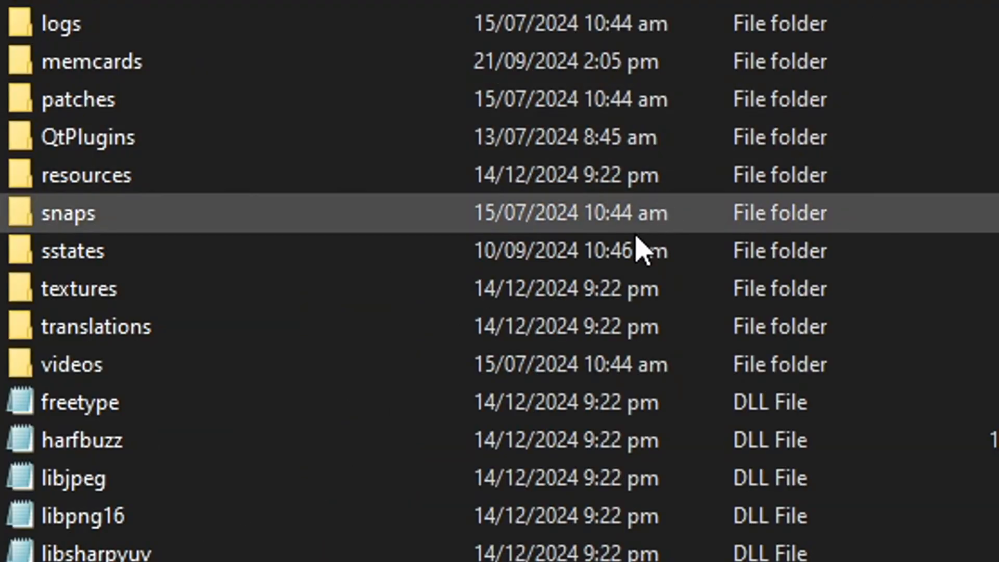
mouse_move(79, 288)
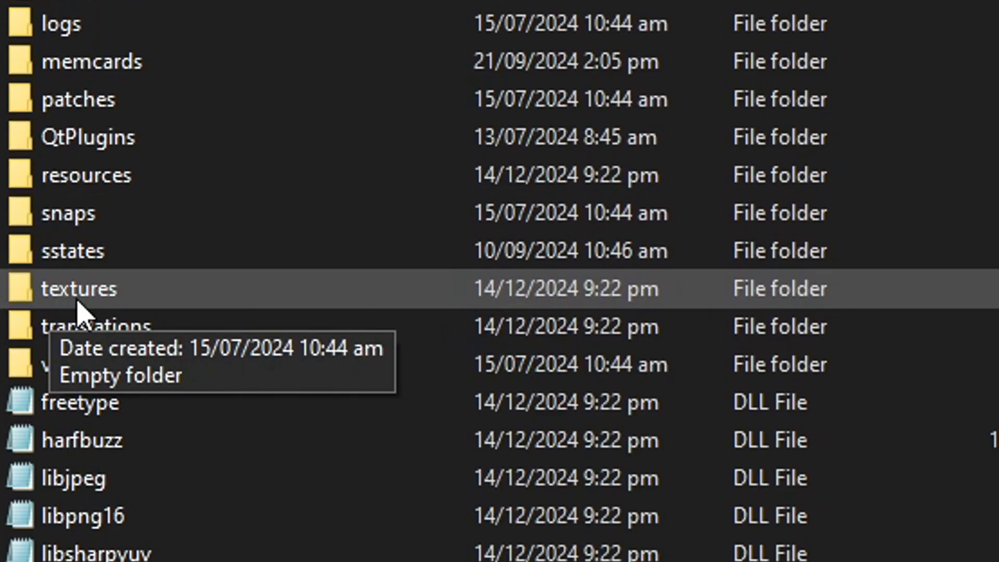
mouse_move(140, 308)
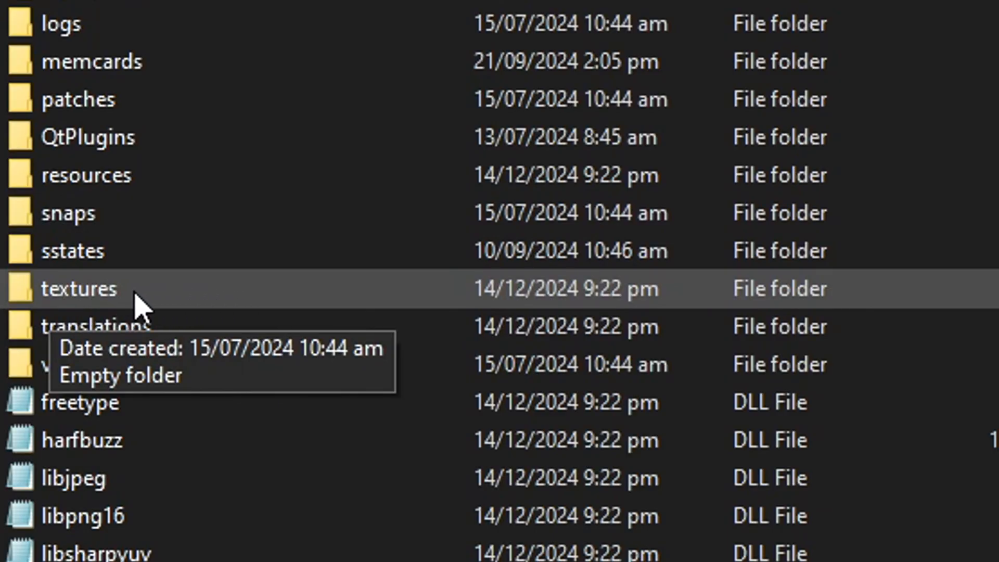
double_click(79, 289)
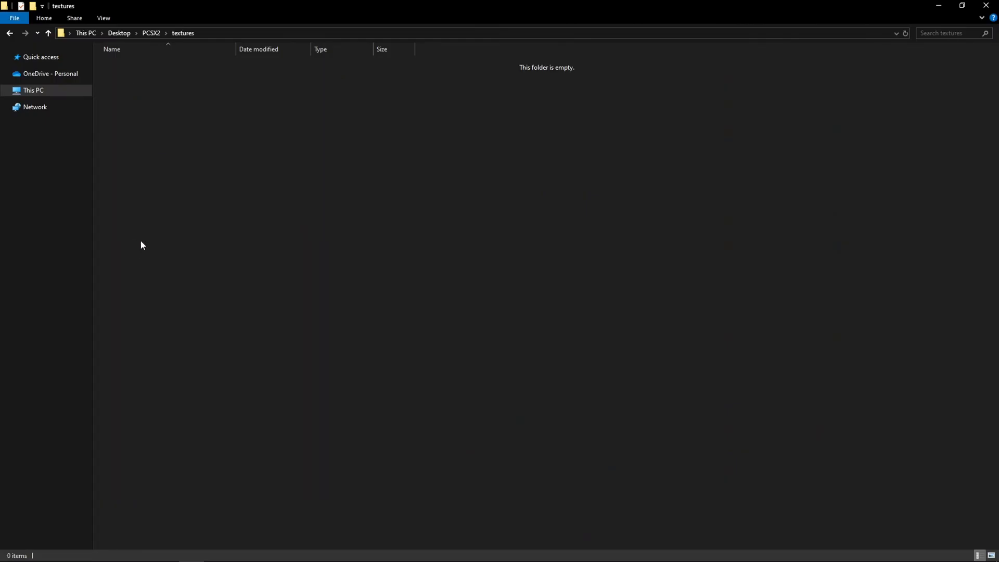
mouse_move(176, 95)
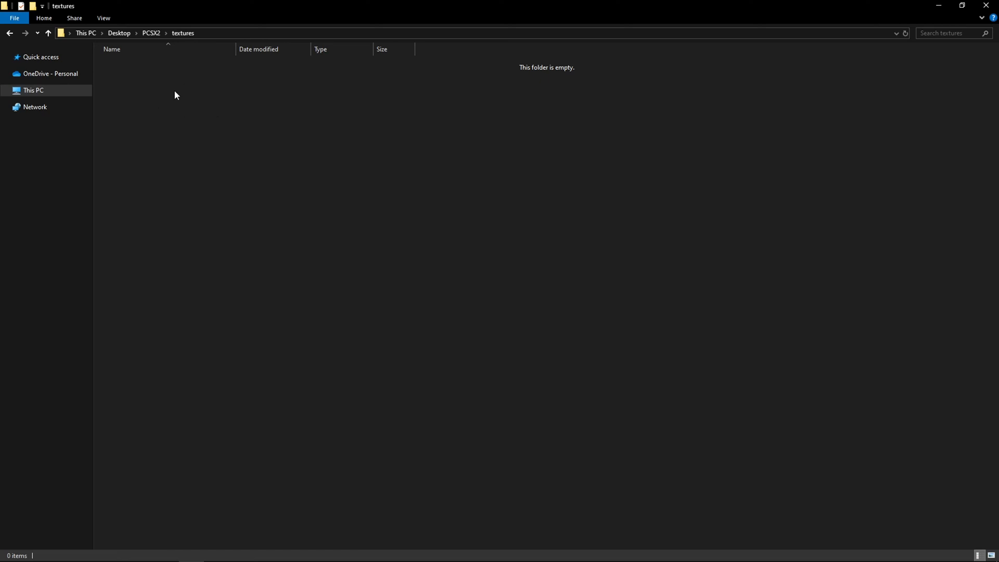
mouse_move(471, 380)
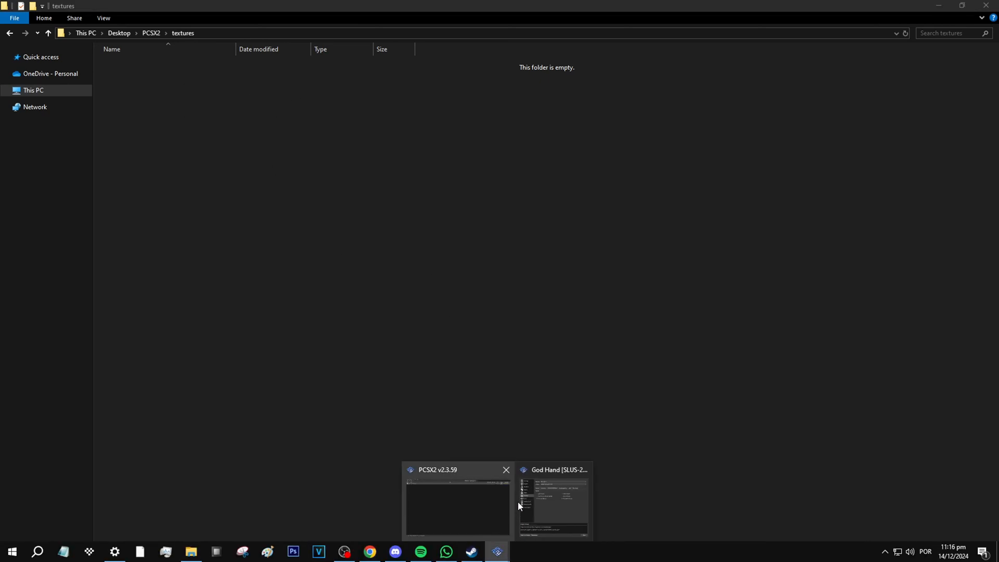
Boot God Hand from the PCSX2 game list so texture dumping creates the SLUS-21503 folder
left_click(458, 503)
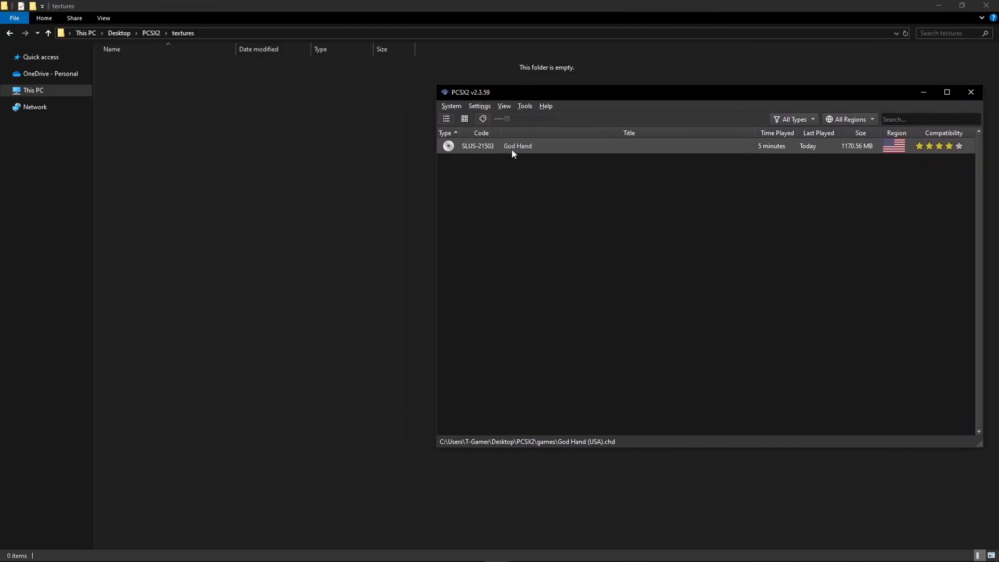
mouse_move(178, 116)
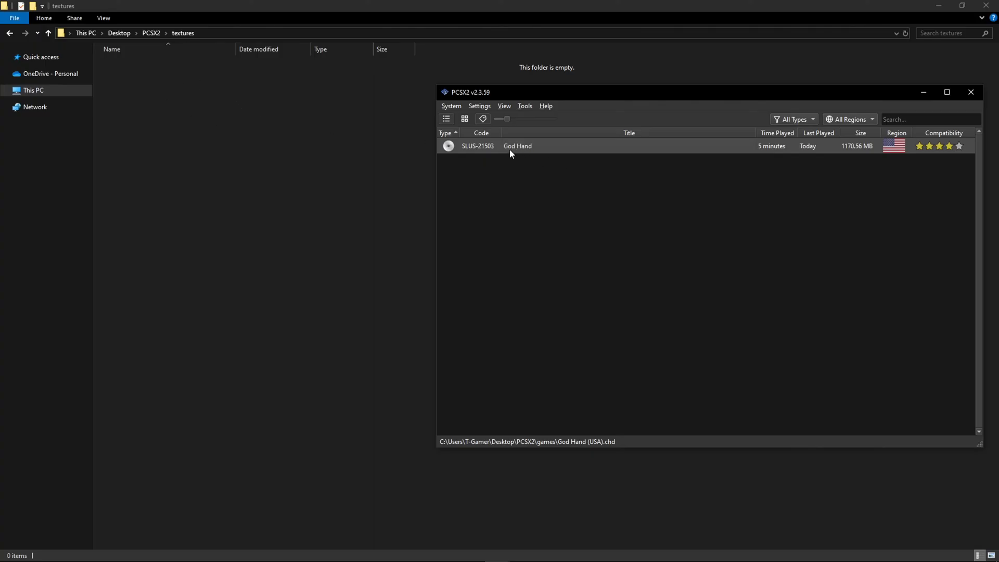
double_click(518, 145)
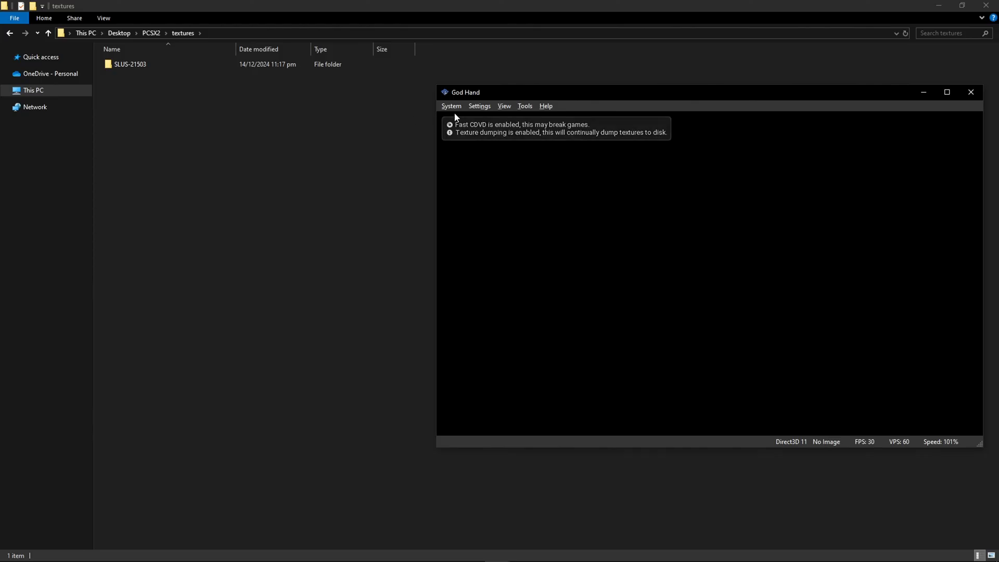
left_click(451, 105)
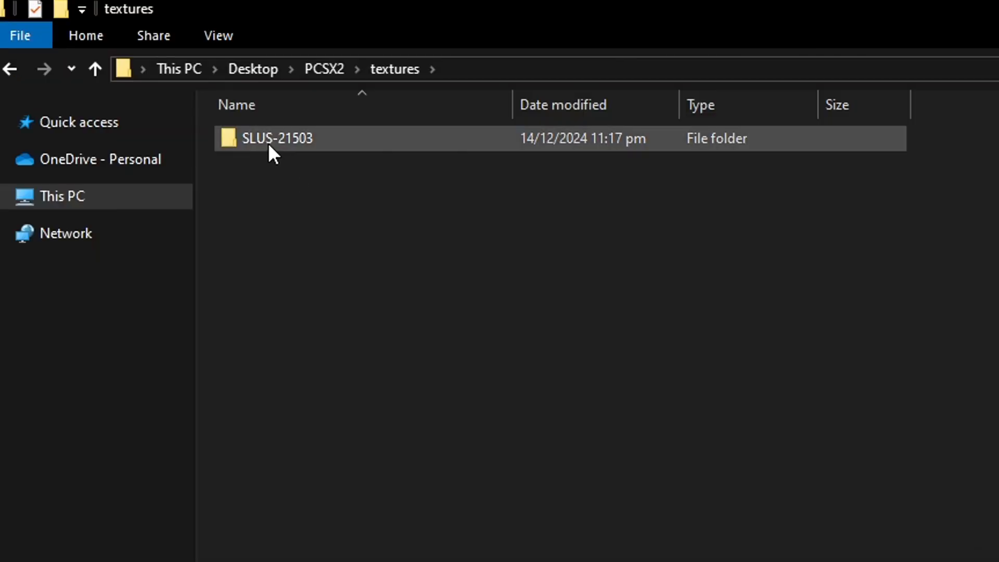
Enter the SLUS-21503 folder holding dumps and replacements, then bring up 7-Zip
double_click(278, 138)
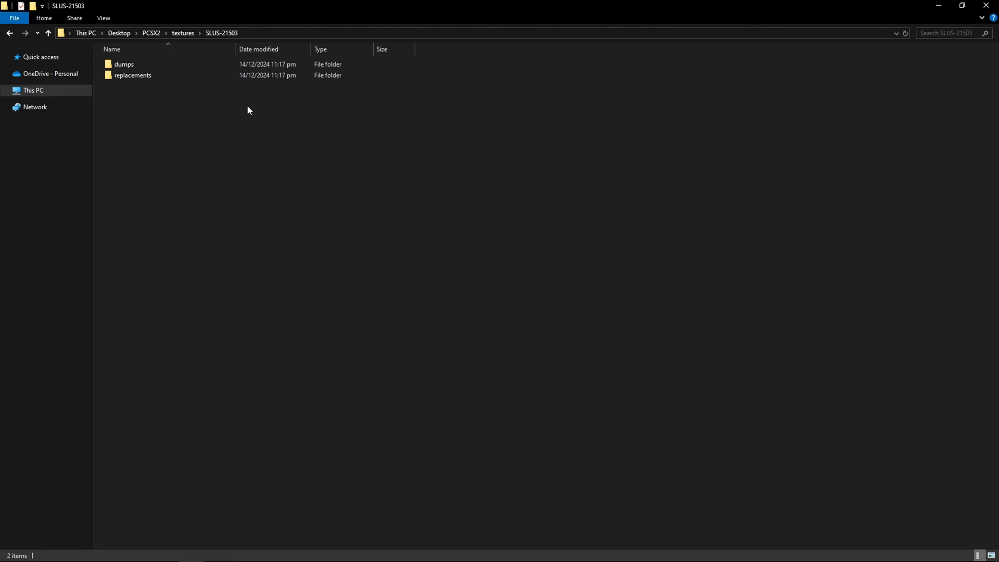
left_click(496, 551)
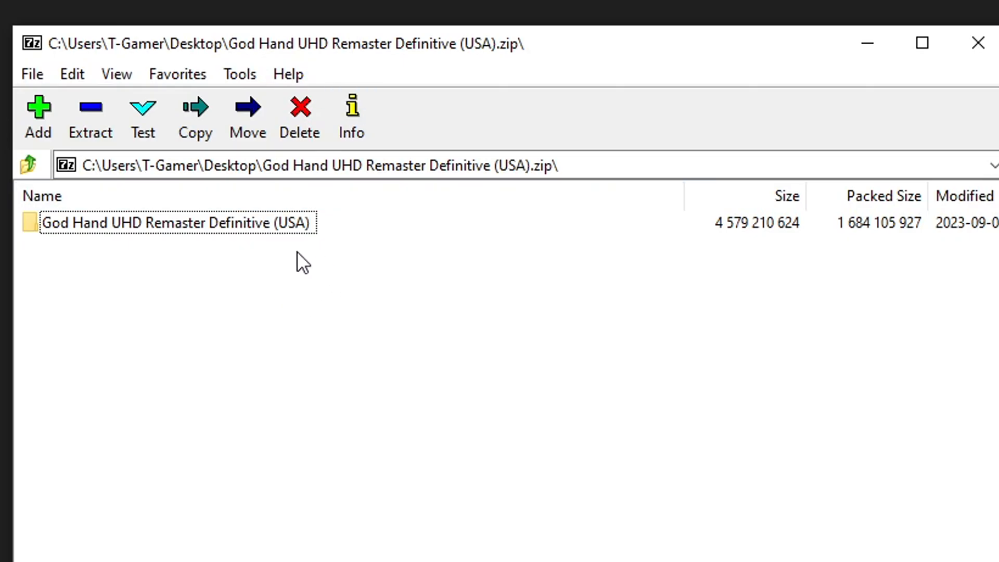
mouse_move(416, 56)
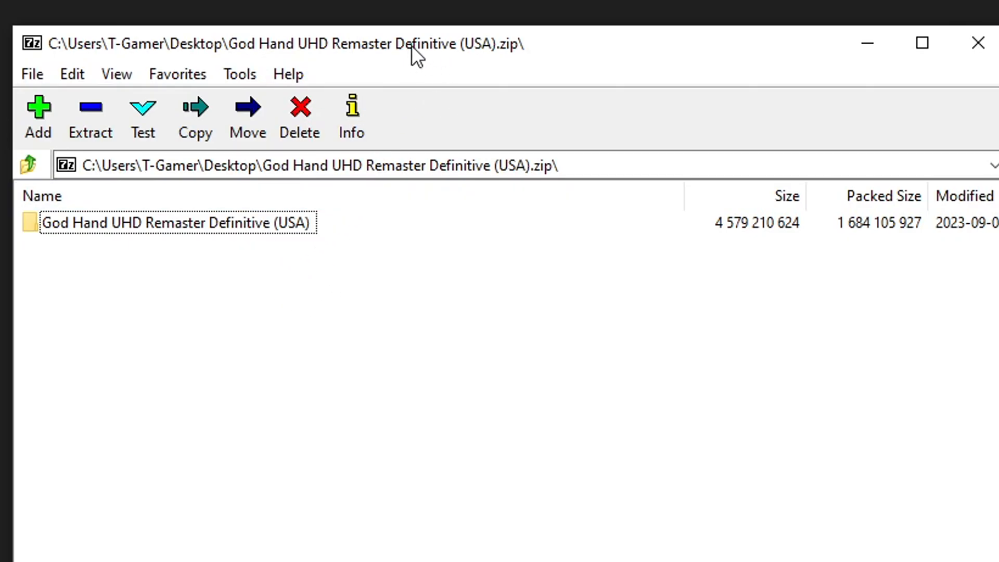
mouse_move(432, 105)
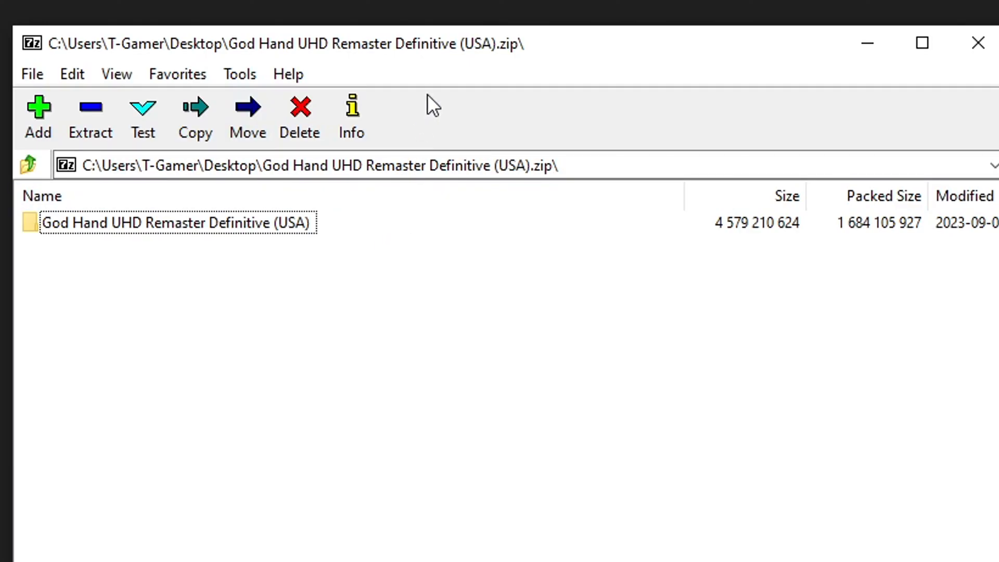
mouse_move(247, 231)
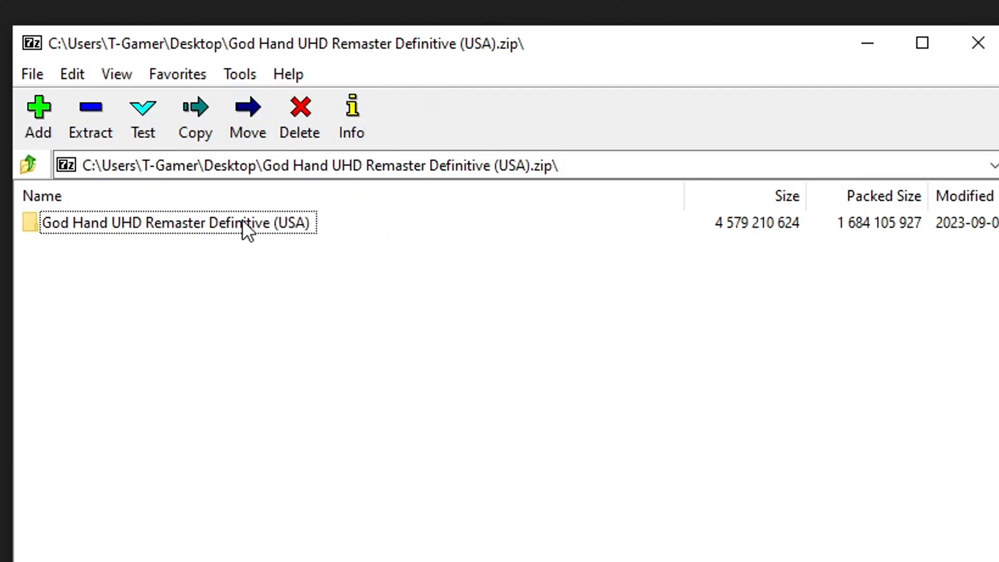
mouse_move(496, 119)
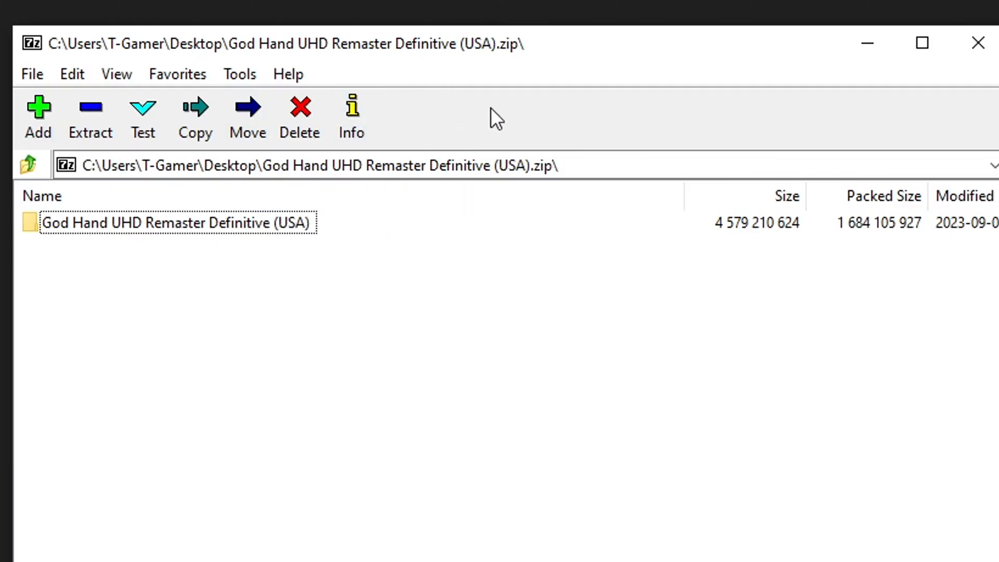
mouse_move(532, 76)
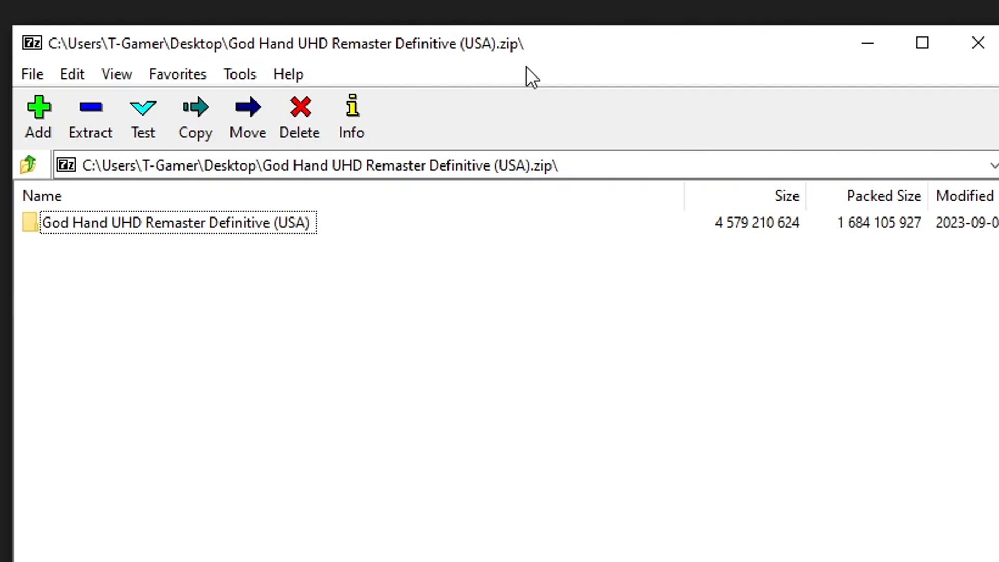
mouse_move(325, 54)
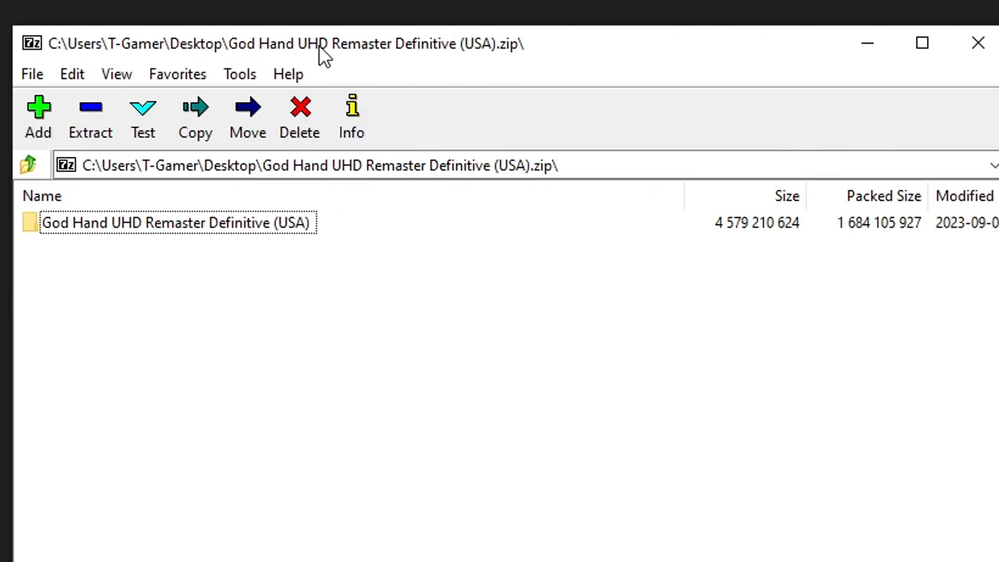
mouse_move(255, 248)
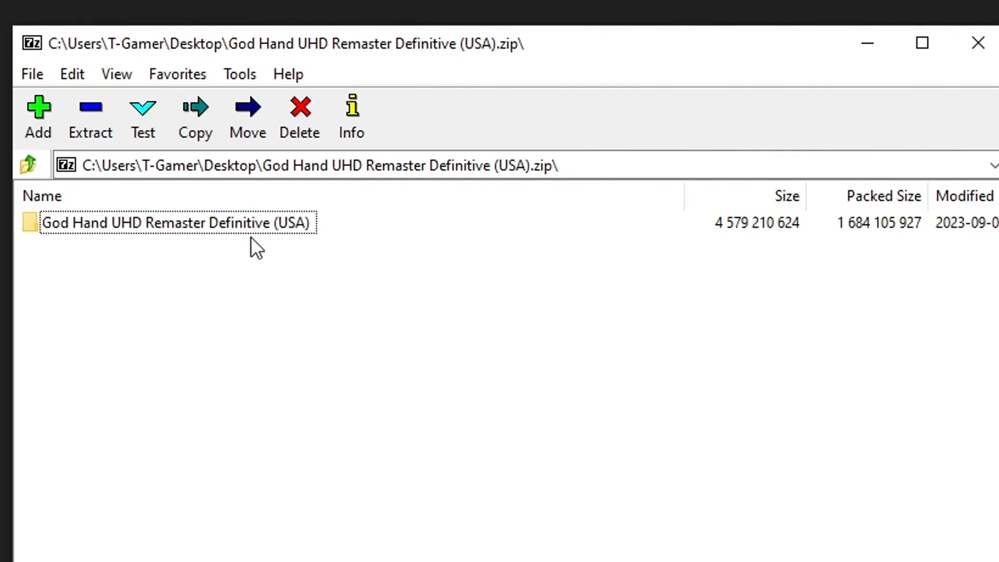
mouse_move(148, 247)
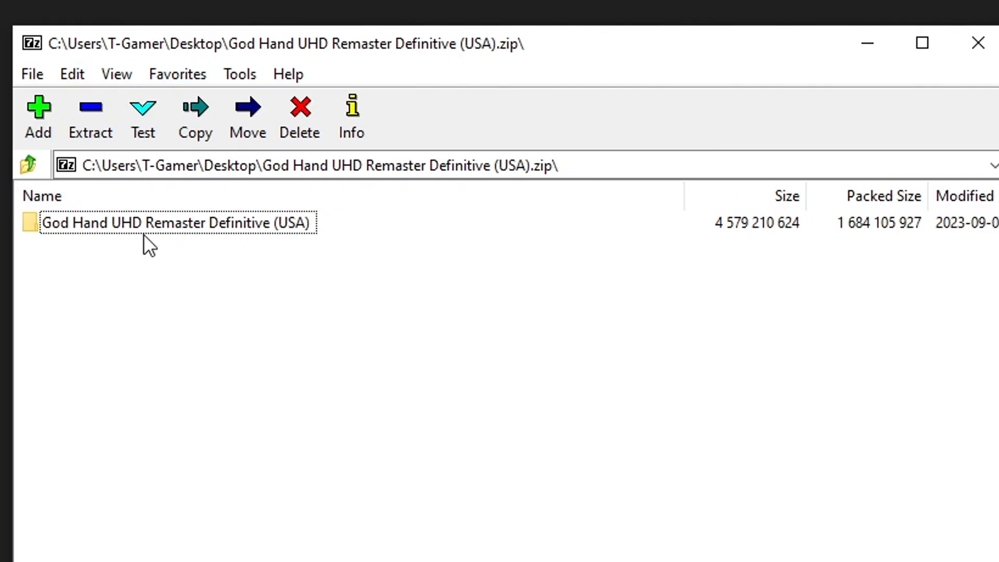
Browse the God Hand UHD Remaster archive down to its SLUS-21503 folder
double_click(179, 222)
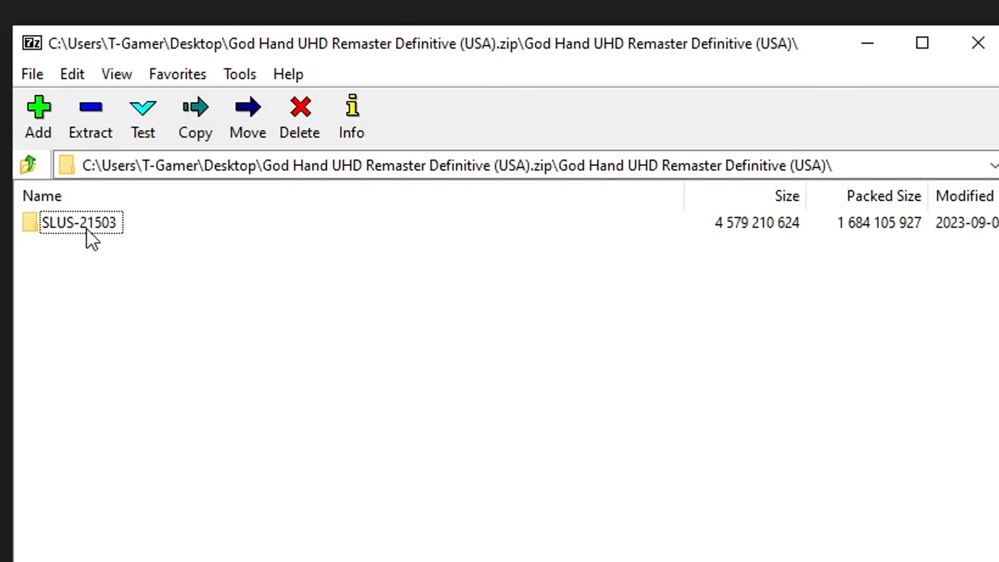
double_click(79, 222)
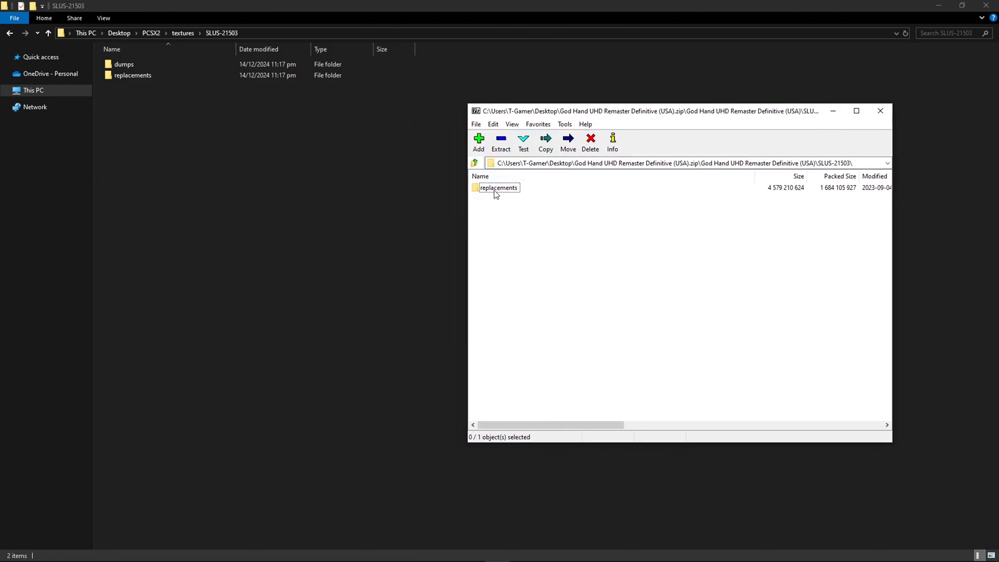
mouse_move(208, 136)
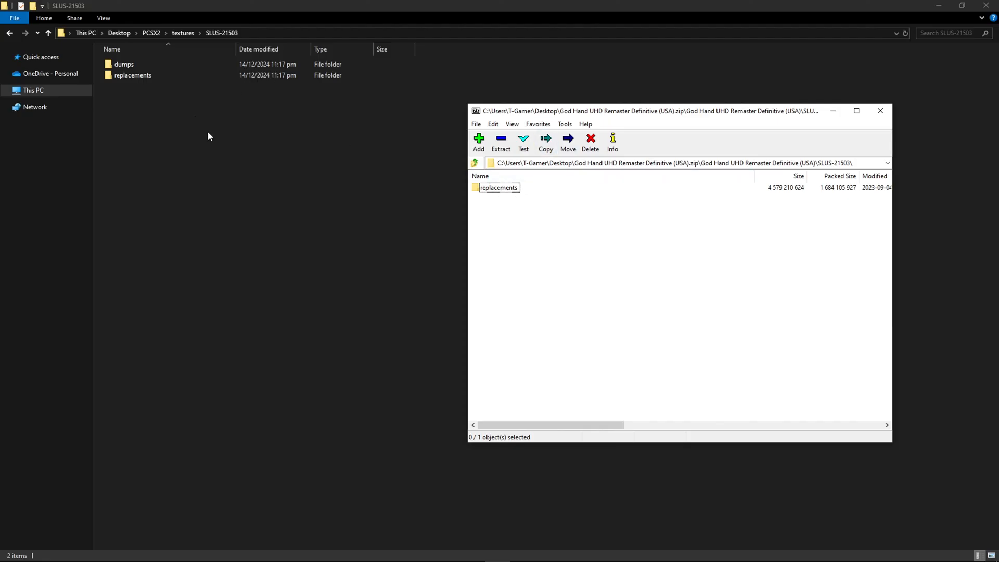
Extract the archive's replacements folder into Explorer's SLUS-21503 textures folder
left_click(497, 188)
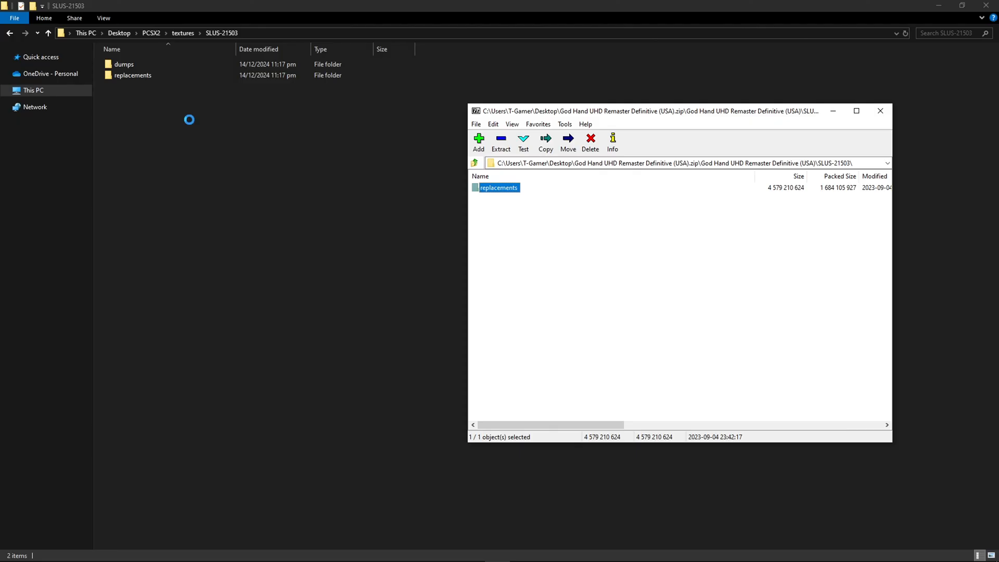
left_click(501, 140)
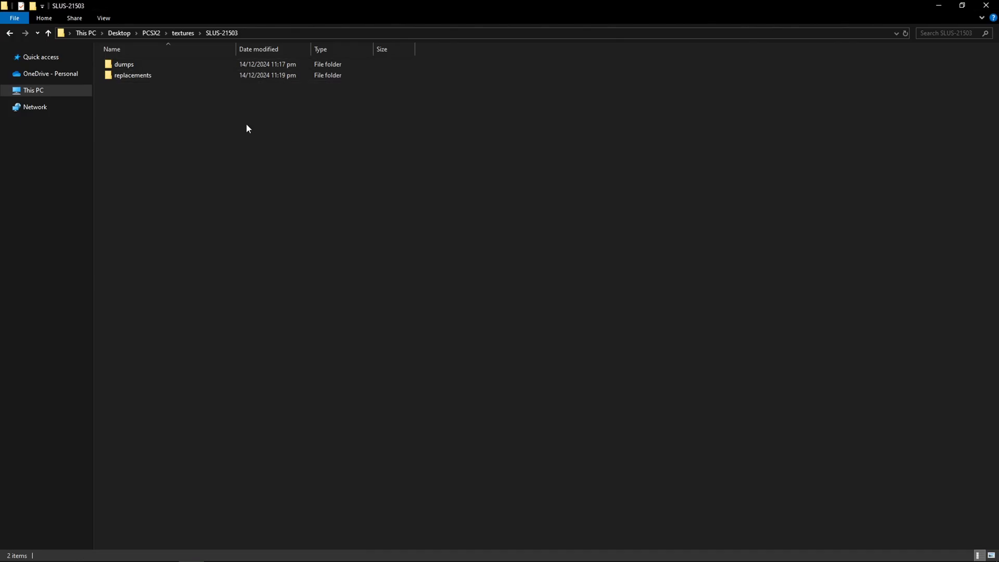
Return to the PCSX2 folder and relaunch the emulator via pcsx2-qt
left_click(48, 33)
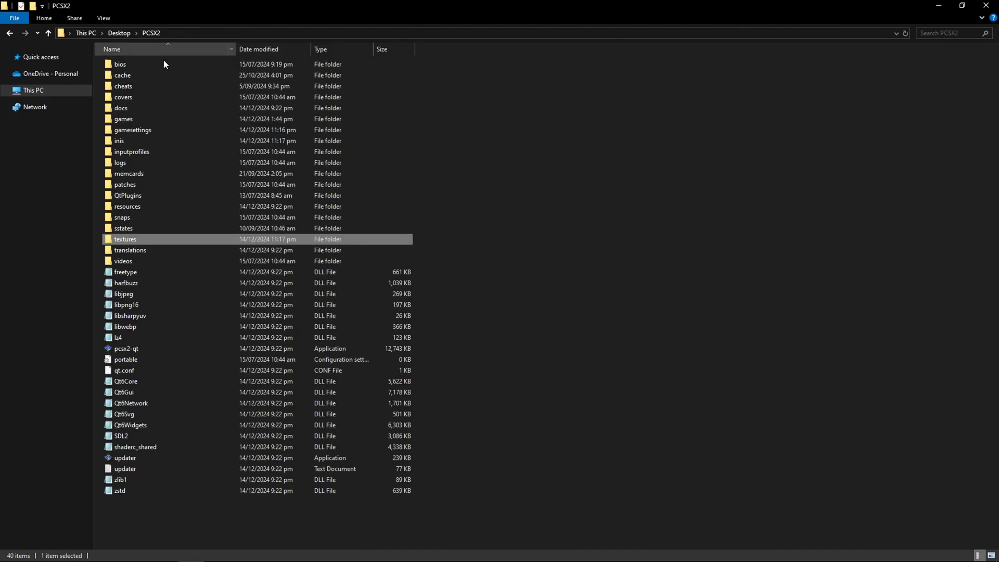
double_click(126, 349)
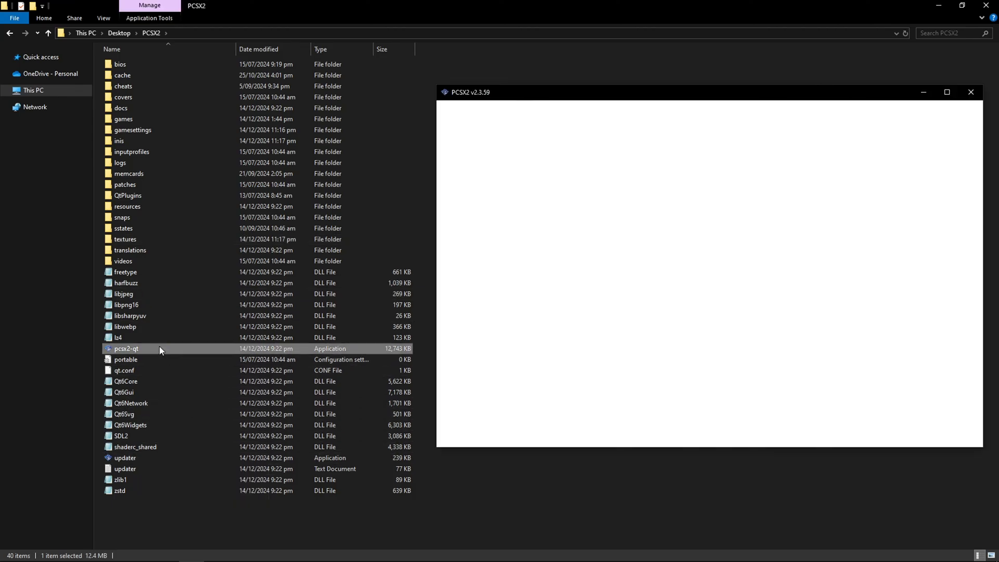